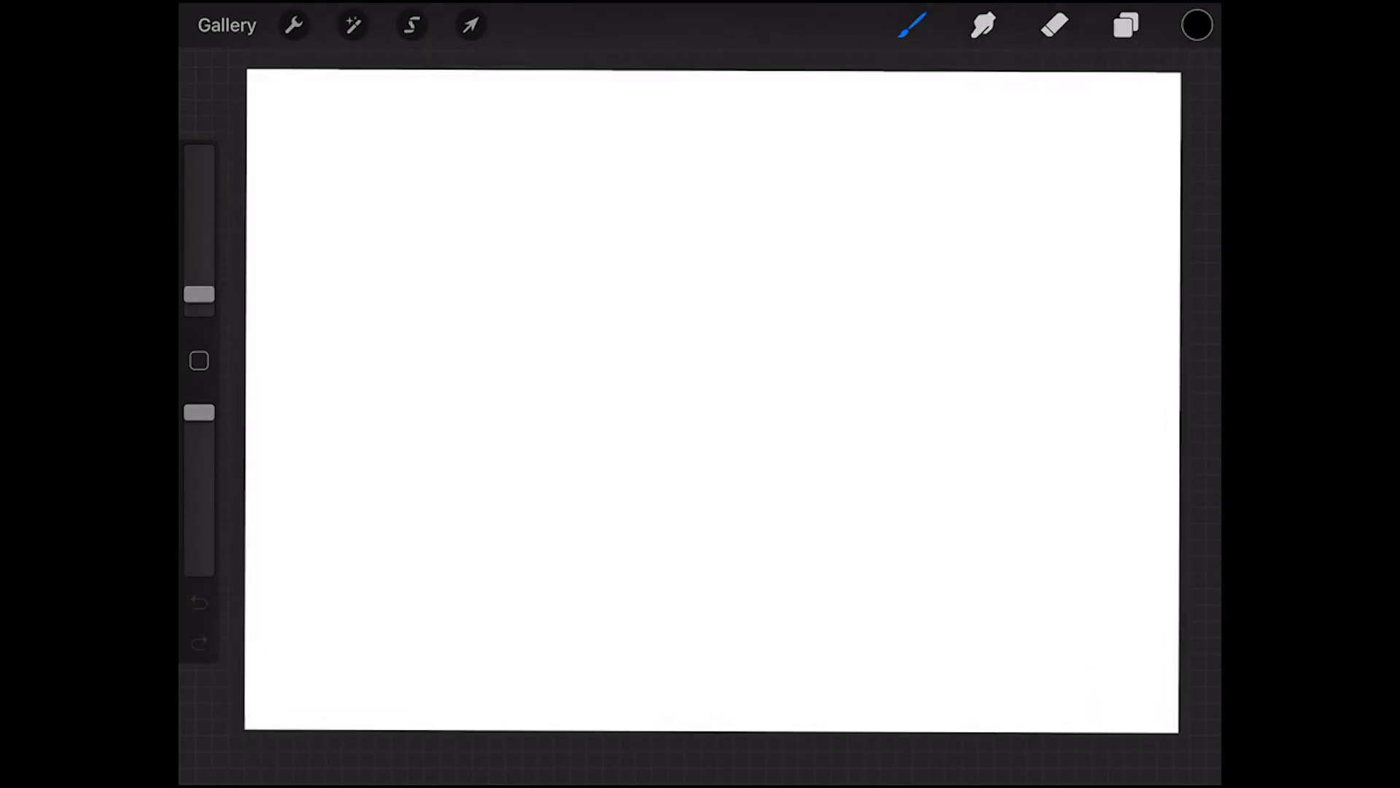
# Browse the brush library through the Inking, Calligraphy and Painting sets, landing on Round Brush
pyautogui.click(912, 25)
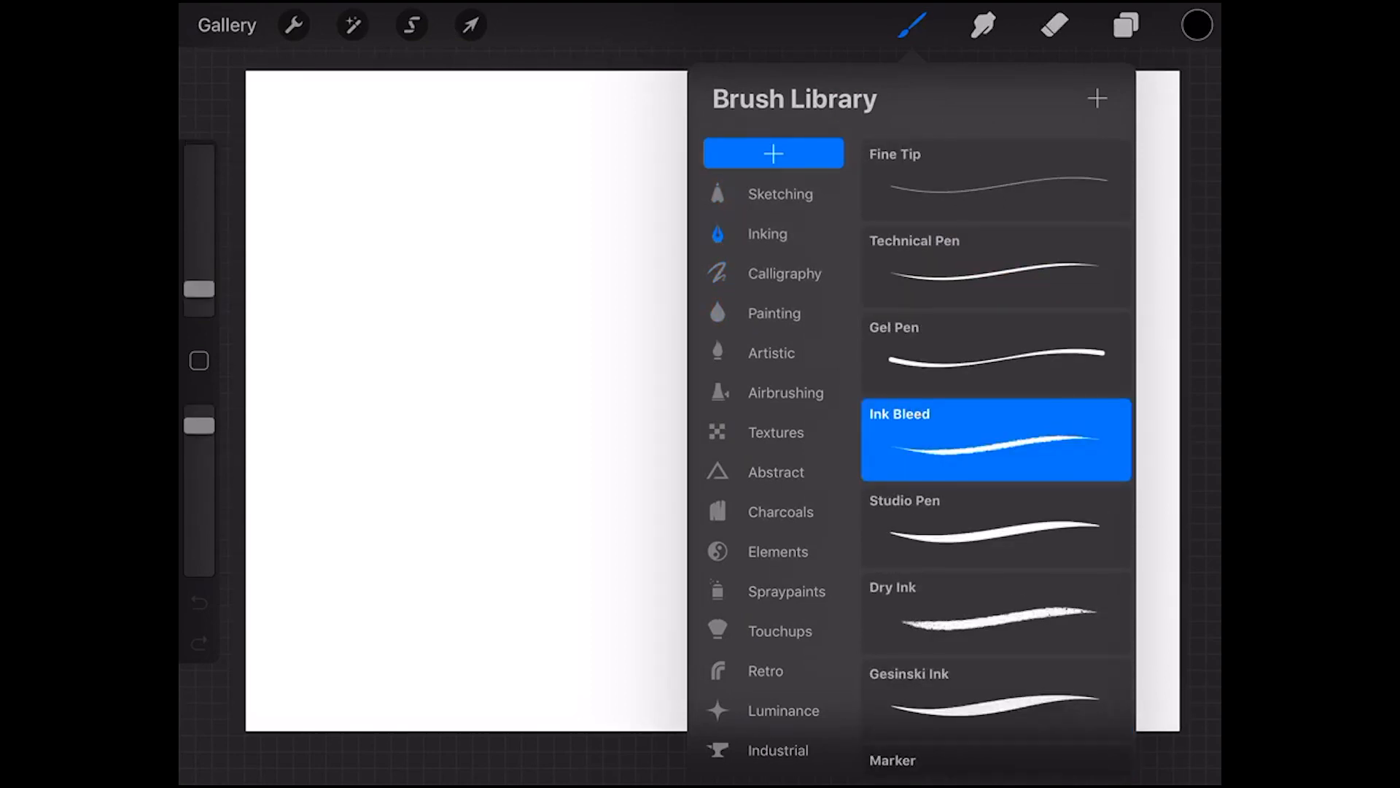
pyautogui.scroll(-3)
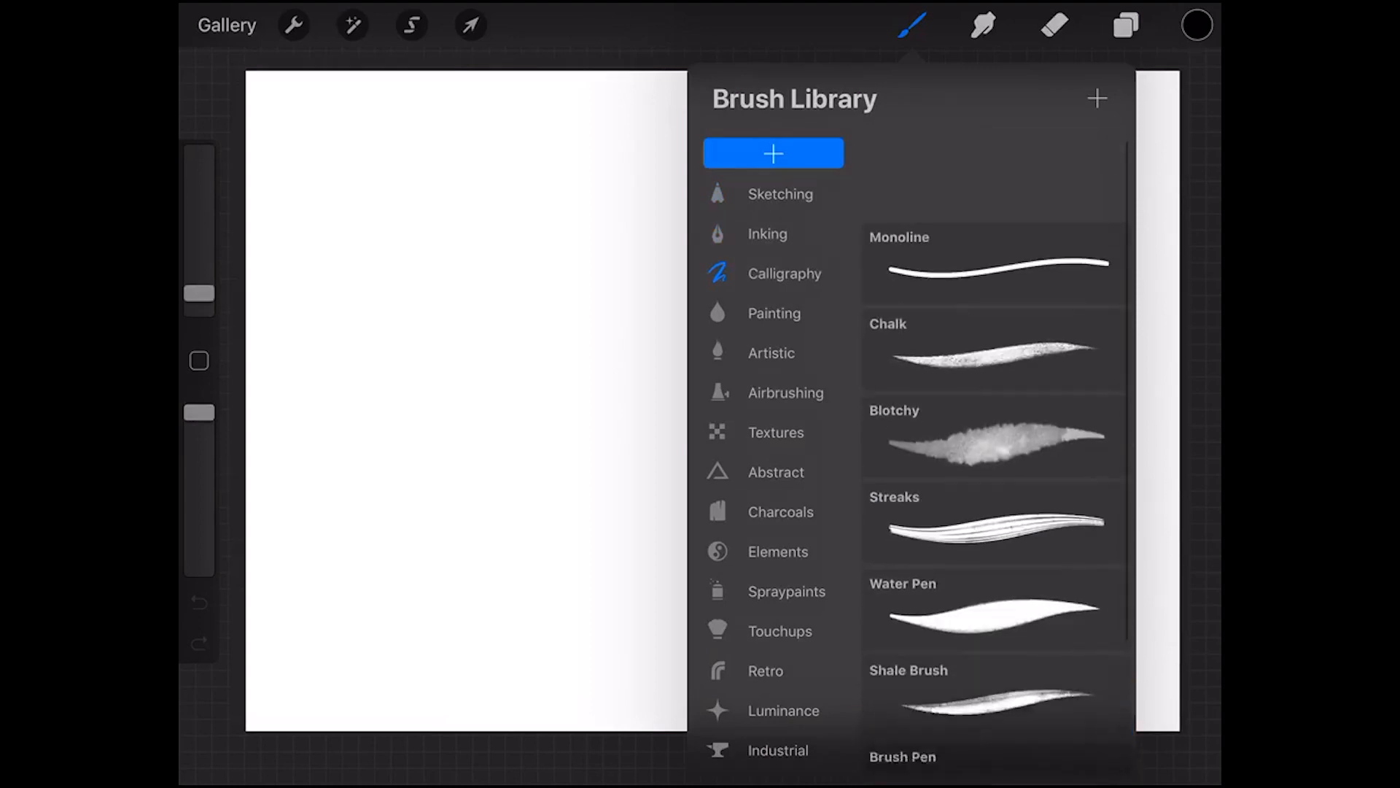
pyautogui.click(766, 234)
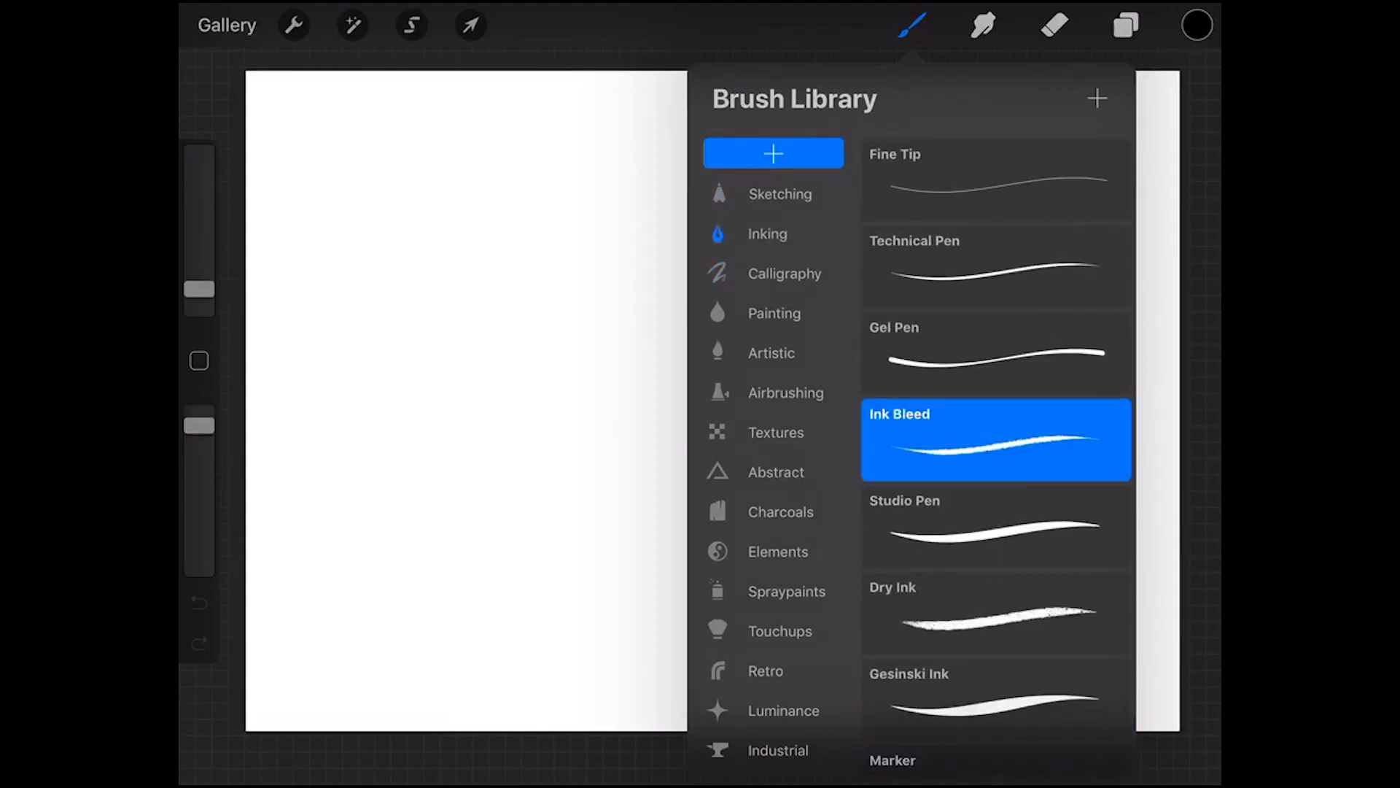
pyautogui.click(779, 194)
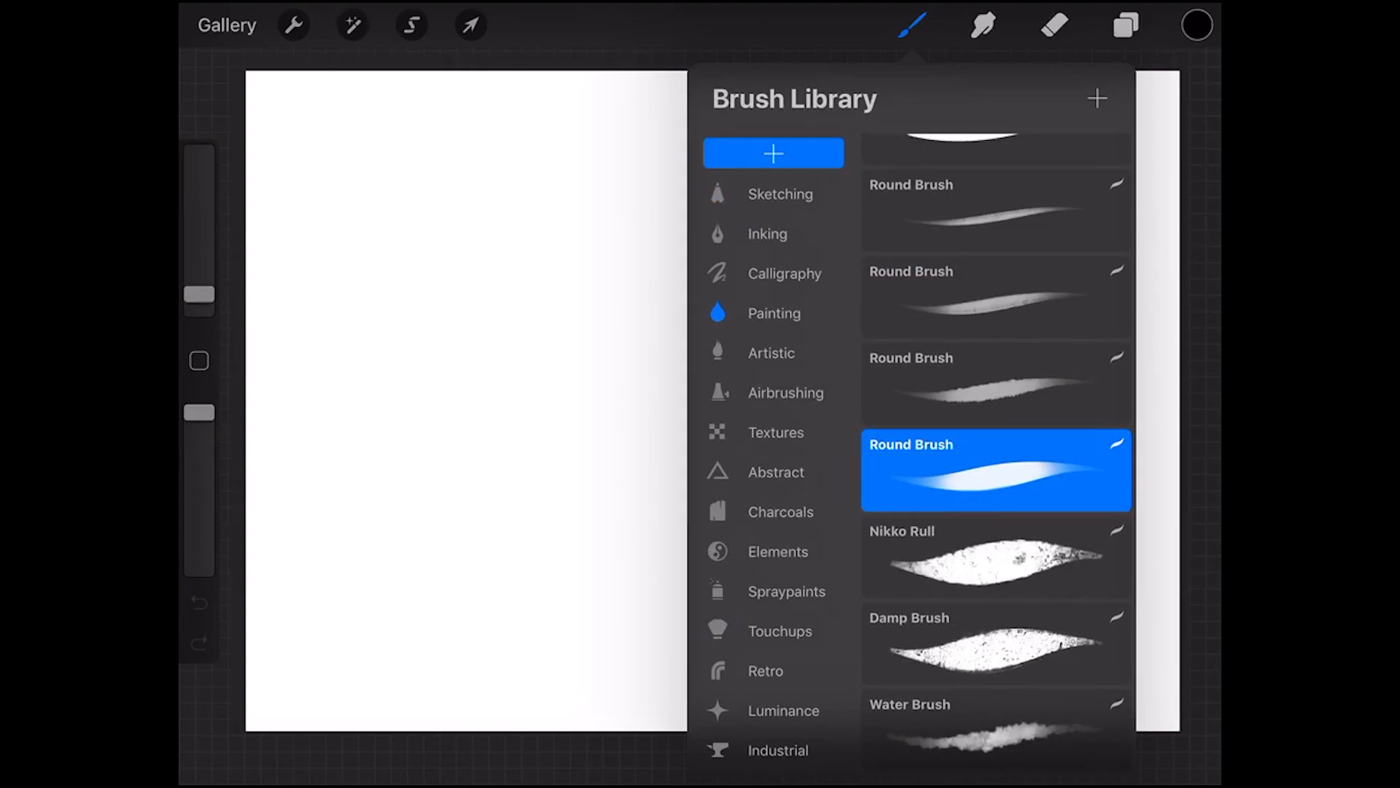
# Try Round Brush variants and Damp Brush, then paint a thick soft black circle at upper left
pyautogui.scroll(-3)
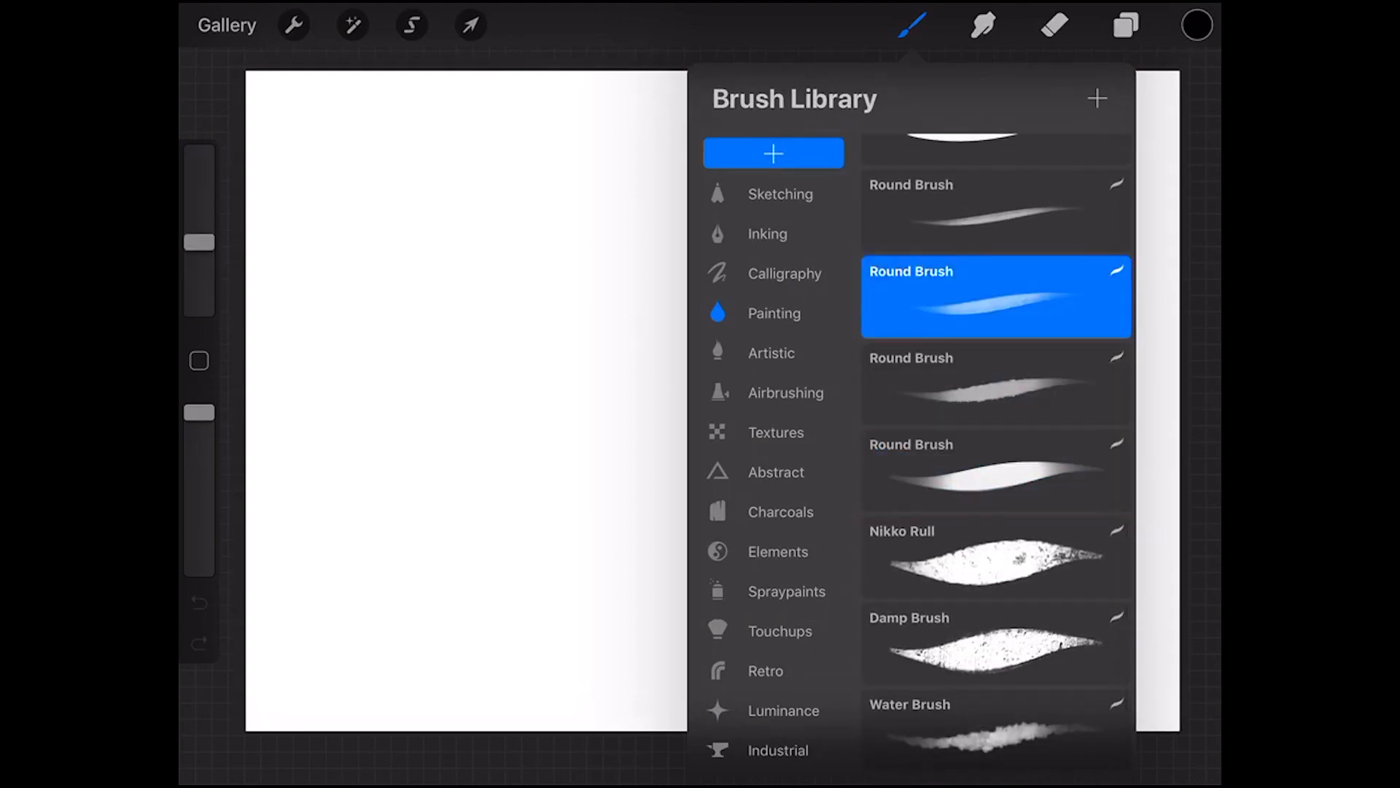
pyautogui.click(994, 383)
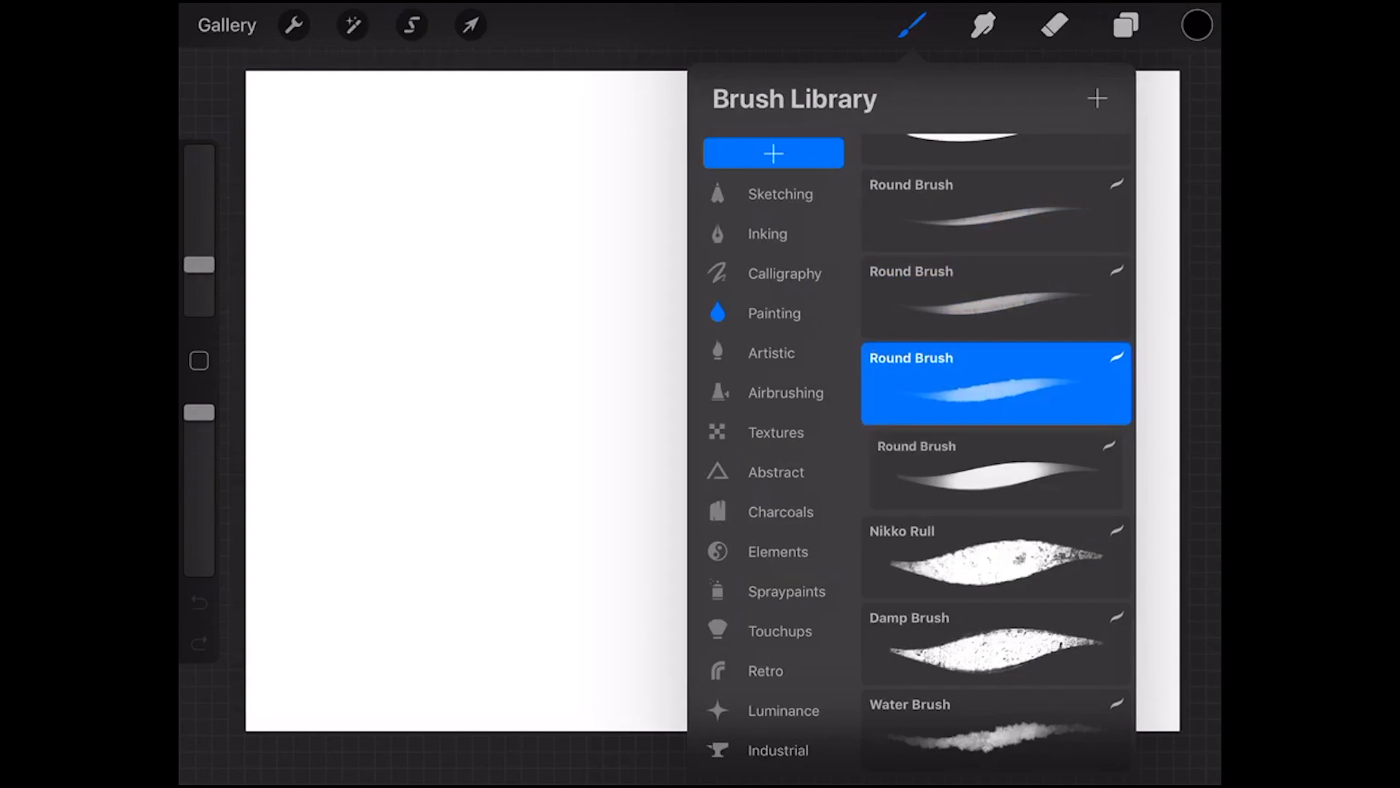
pyautogui.click(994, 642)
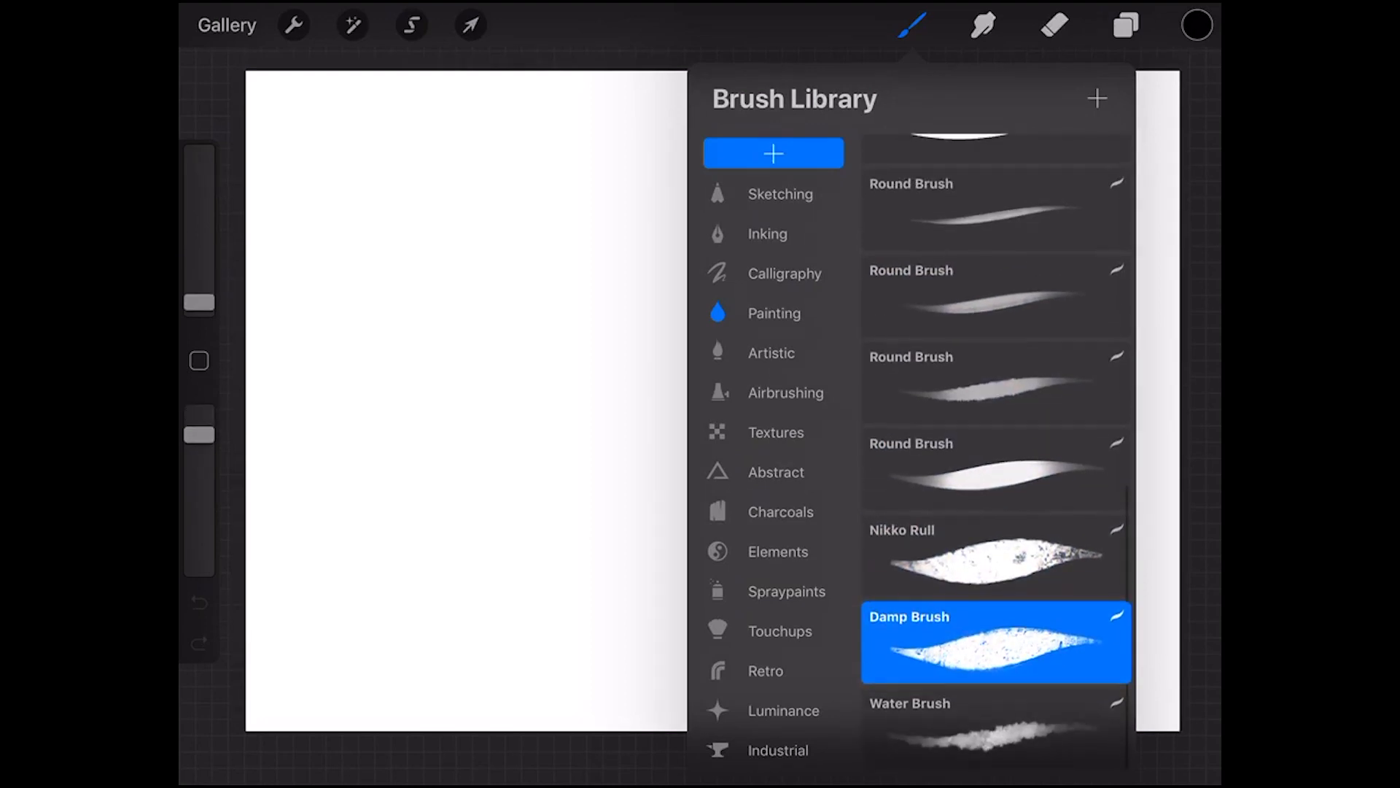
pyautogui.scroll(-3)
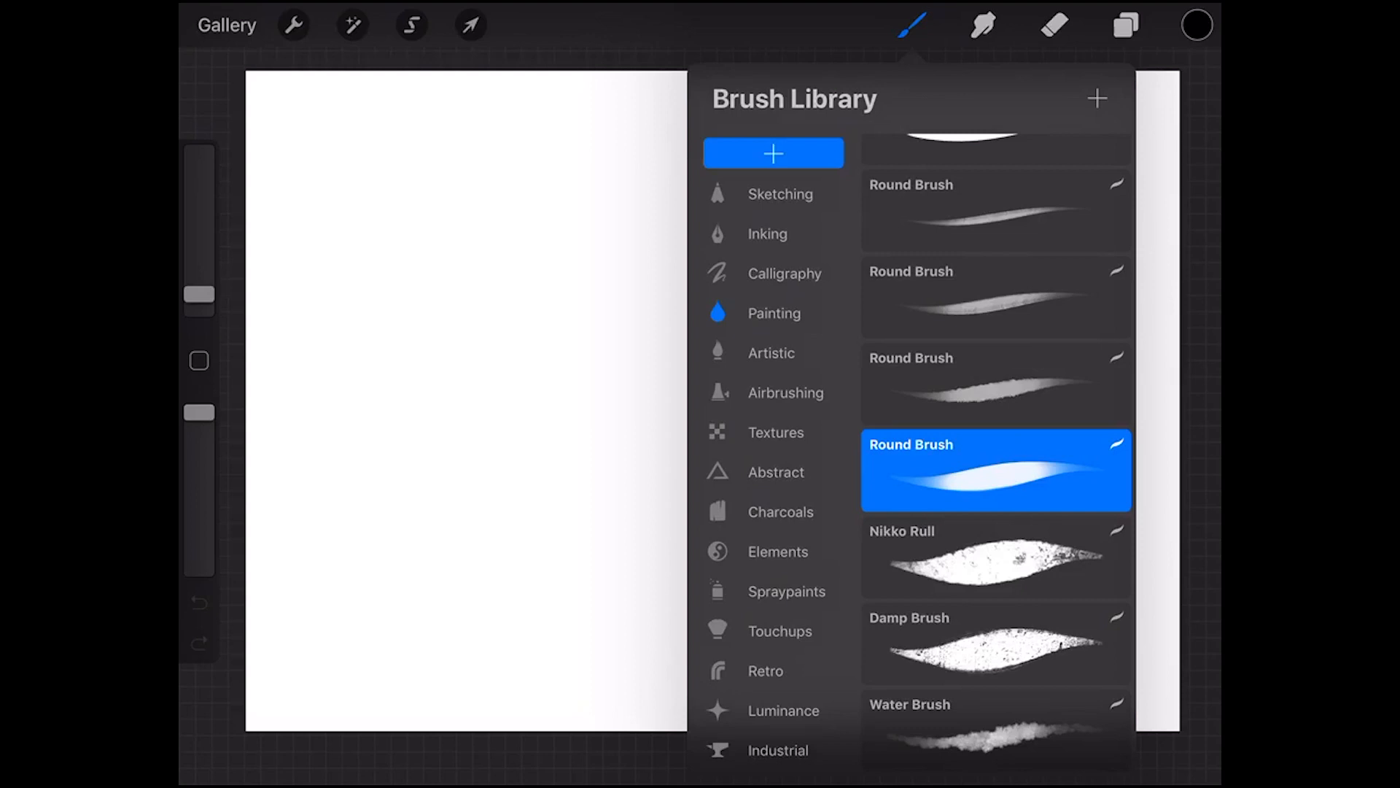
pyautogui.scroll(-3)
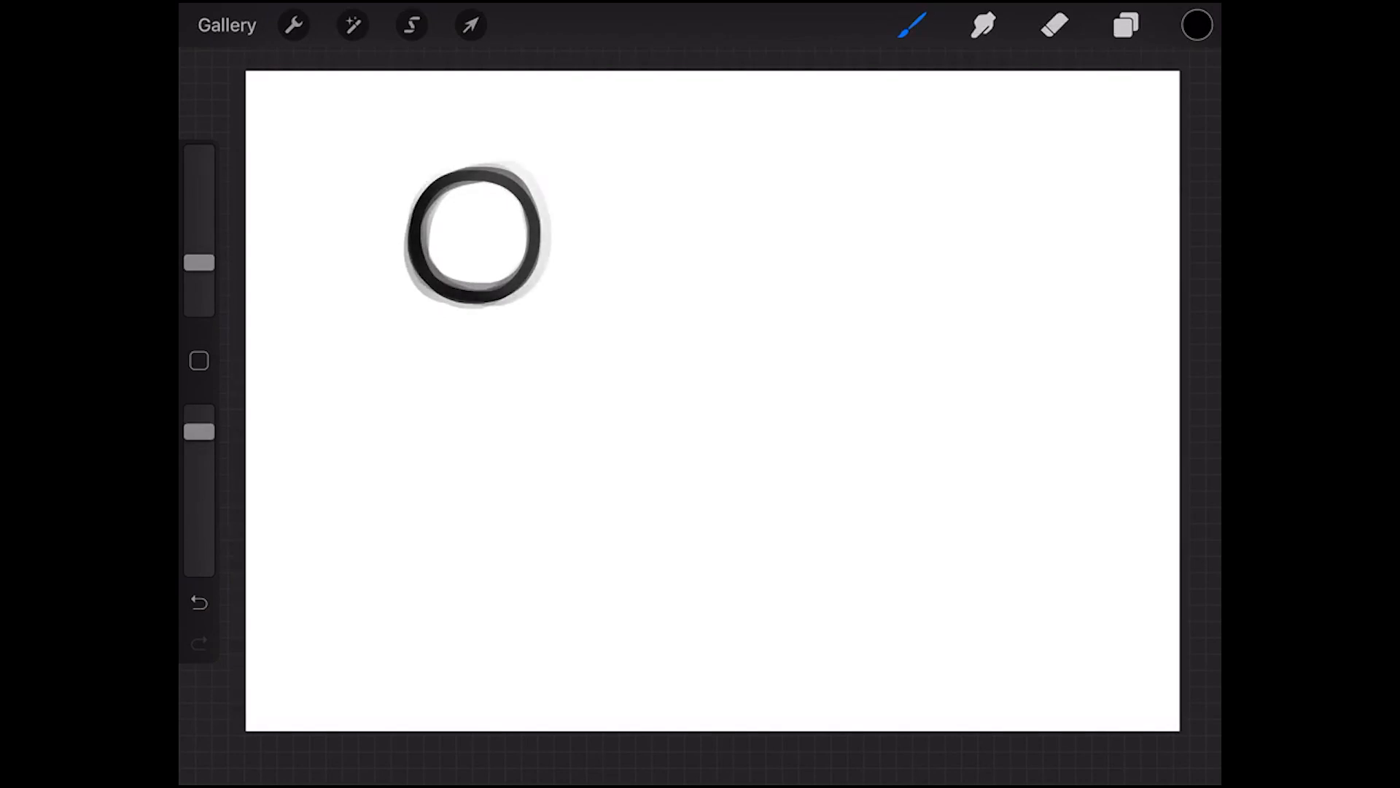
# Review Round Brush's Stroke, Shape, General and Apple Pencil settings in Brush Studio
pyautogui.click(914, 25)
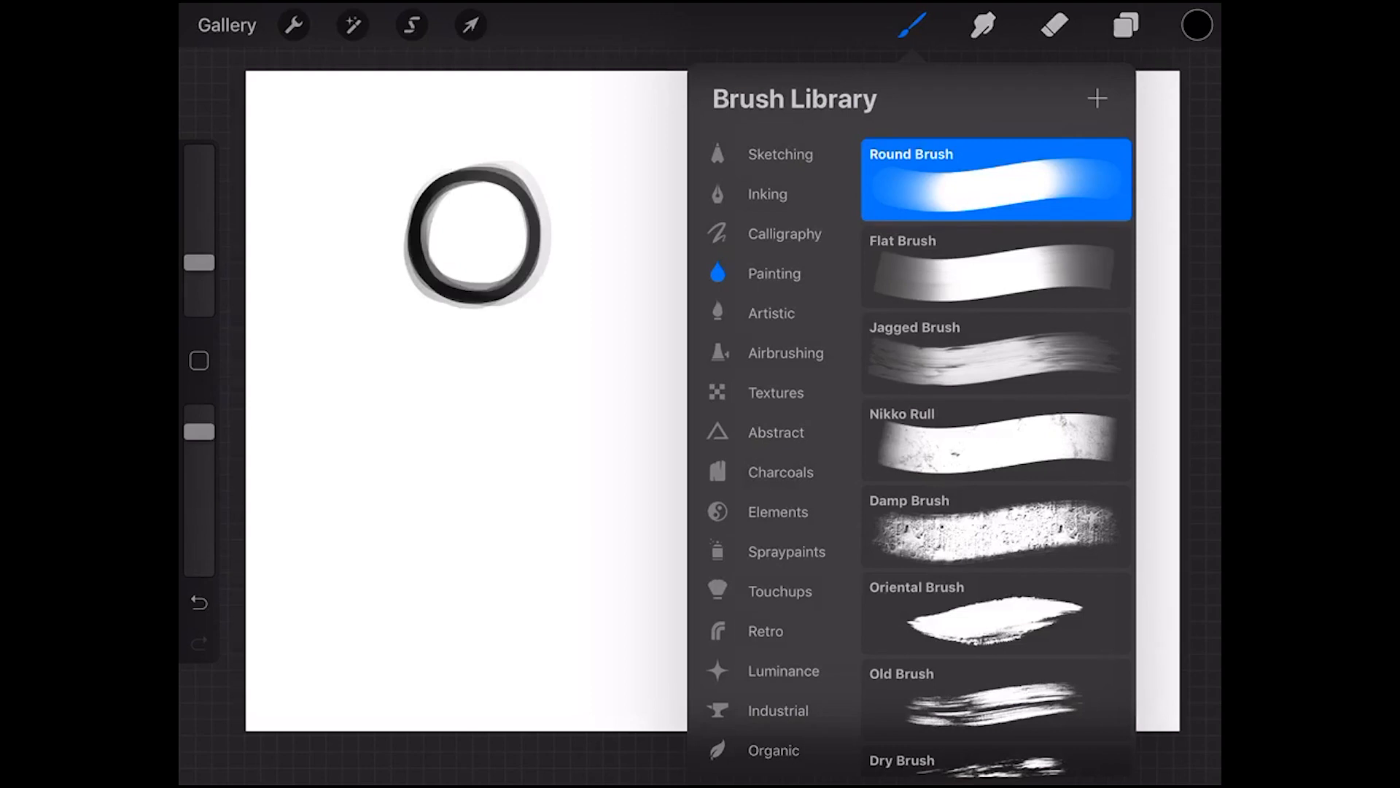
pyautogui.doubleClick(995, 178)
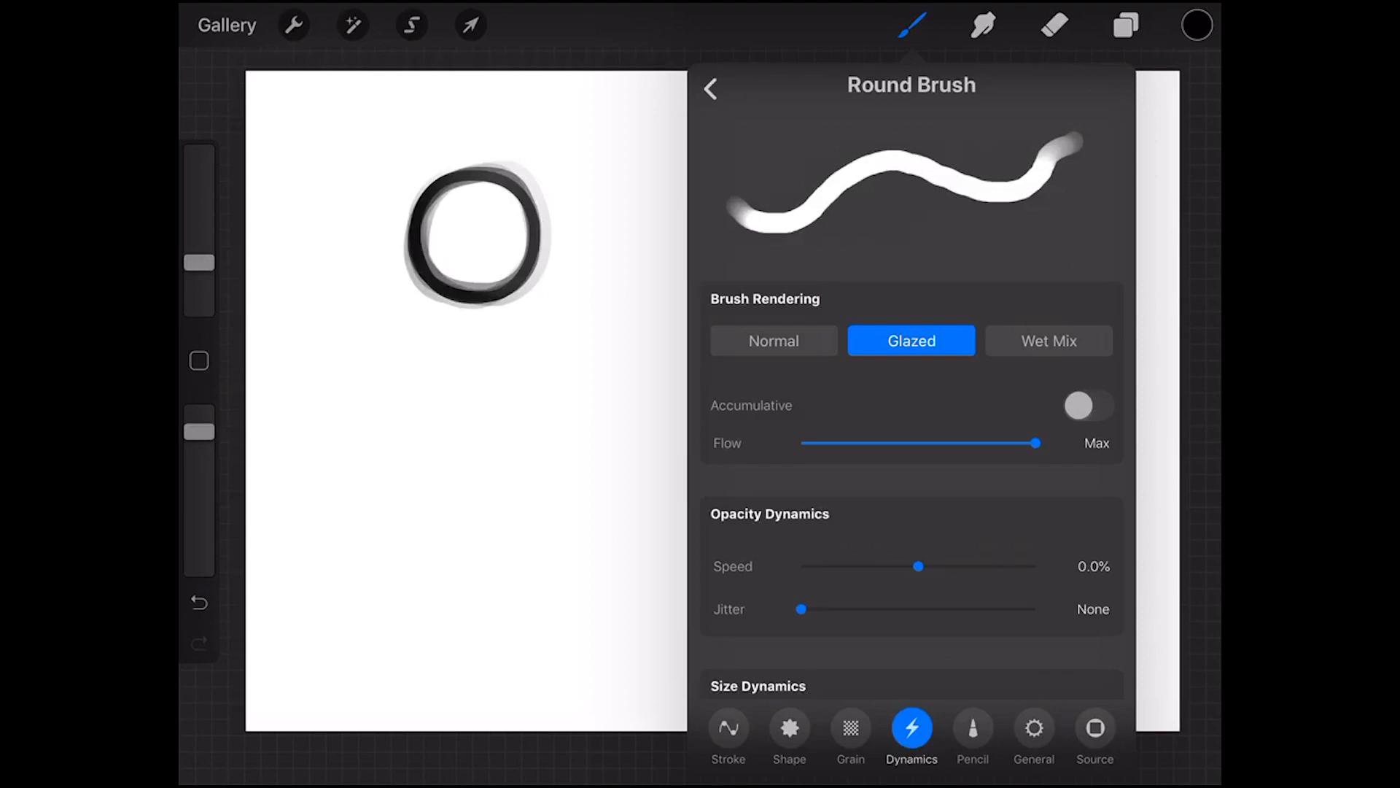
pyautogui.click(728, 727)
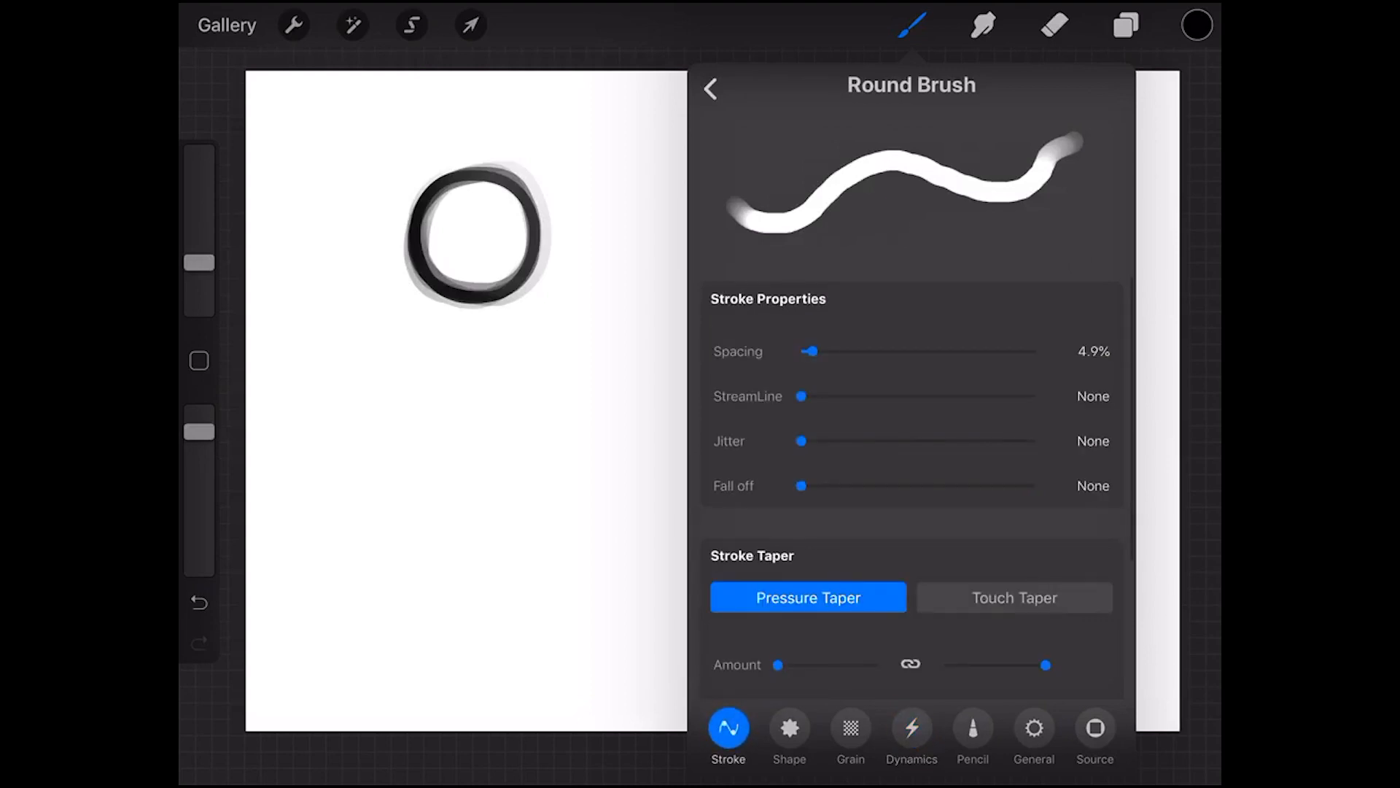
pyautogui.click(789, 728)
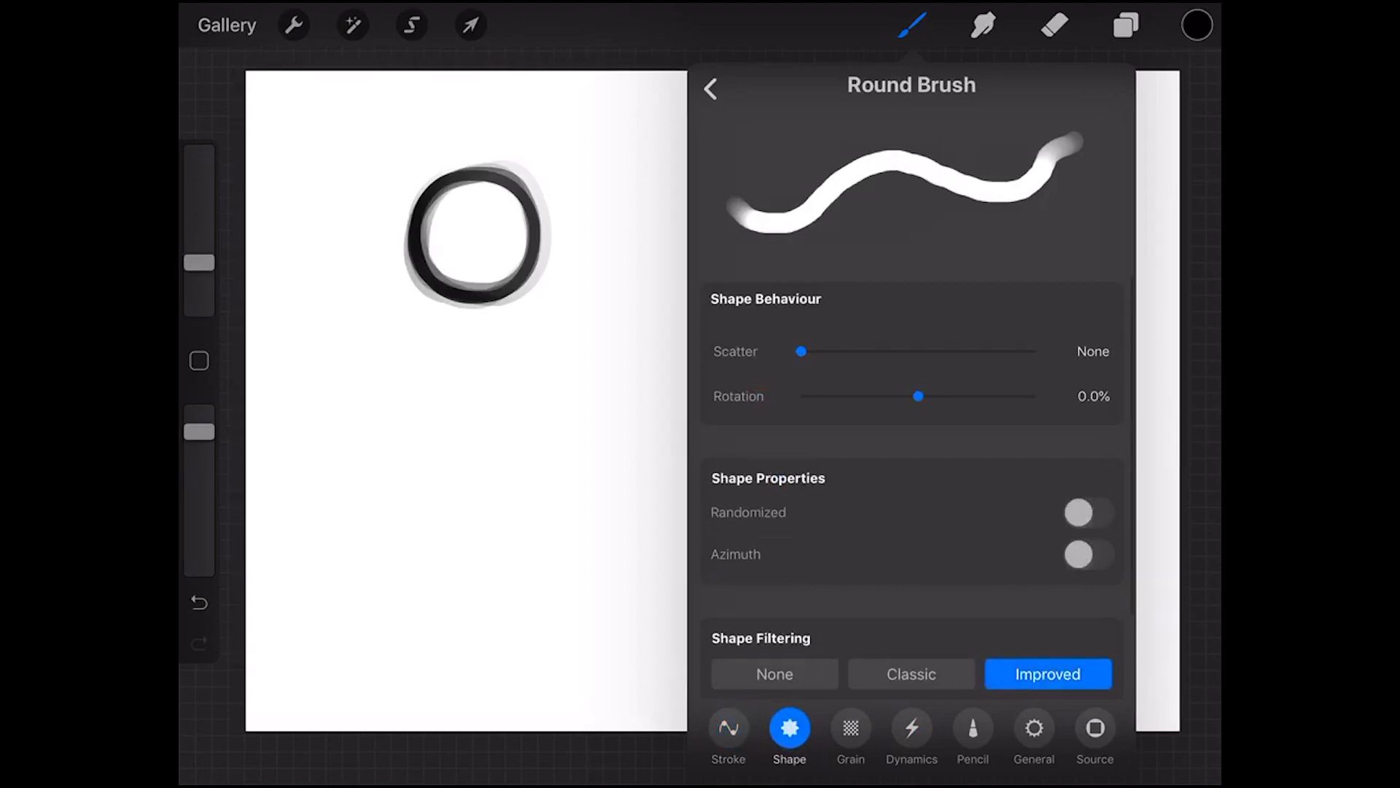
pyautogui.click(973, 728)
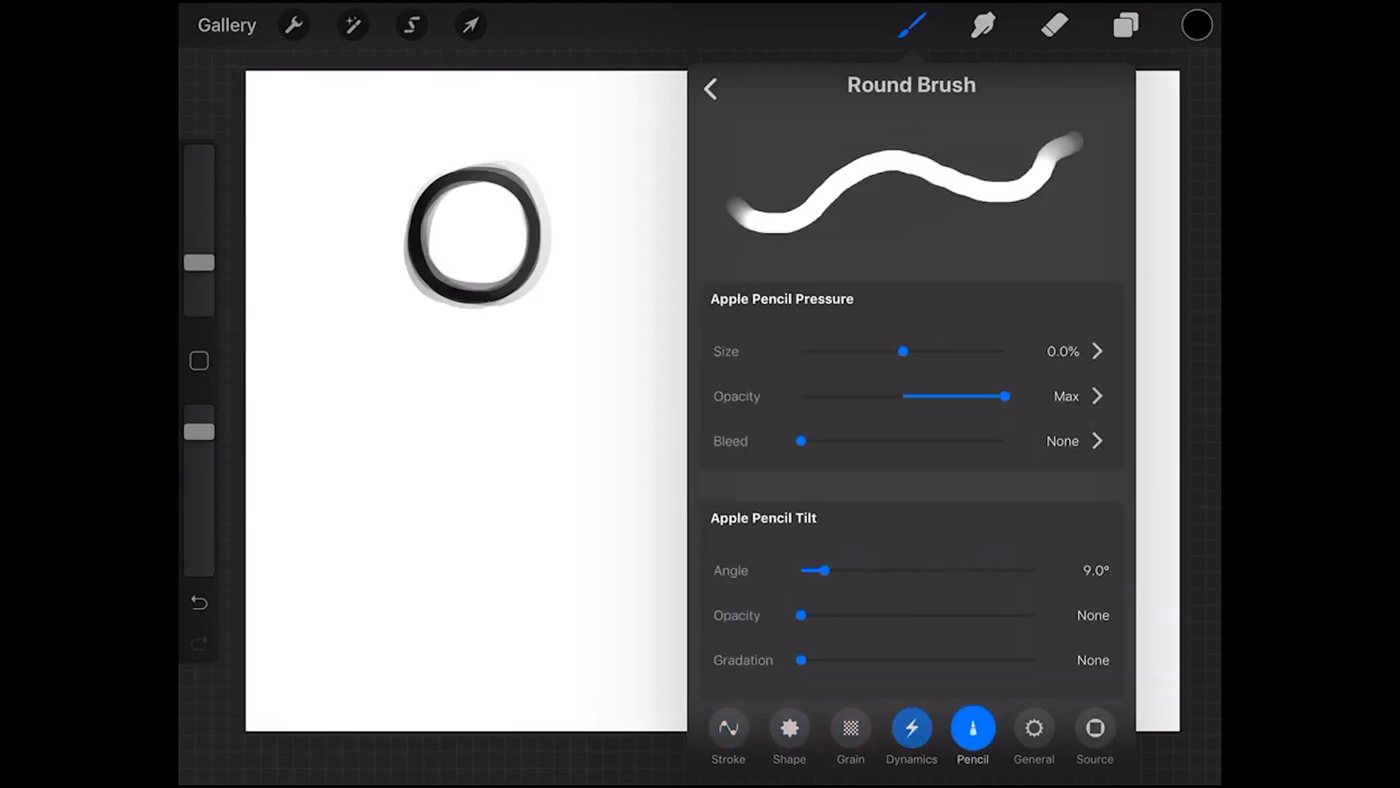
pyautogui.click(1033, 726)
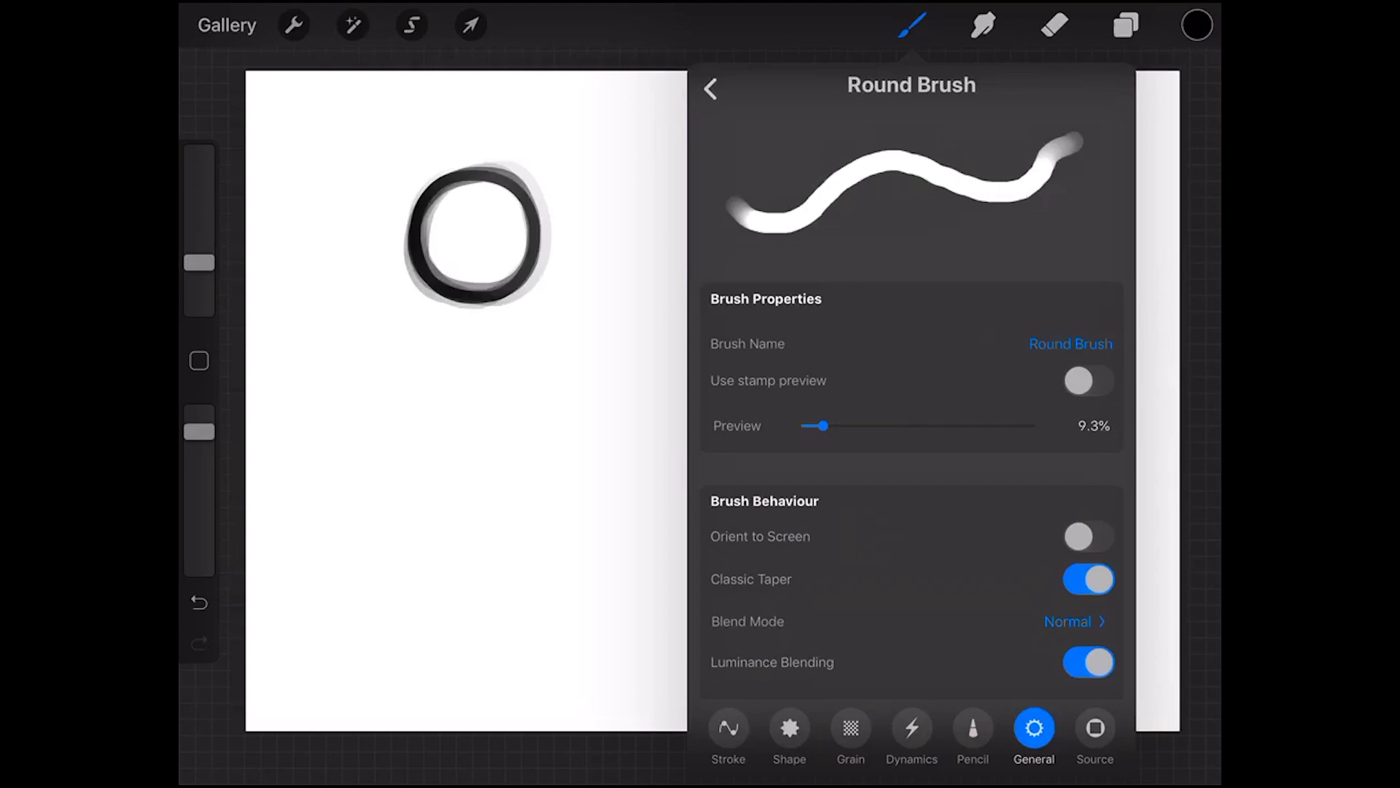
pyautogui.click(973, 728)
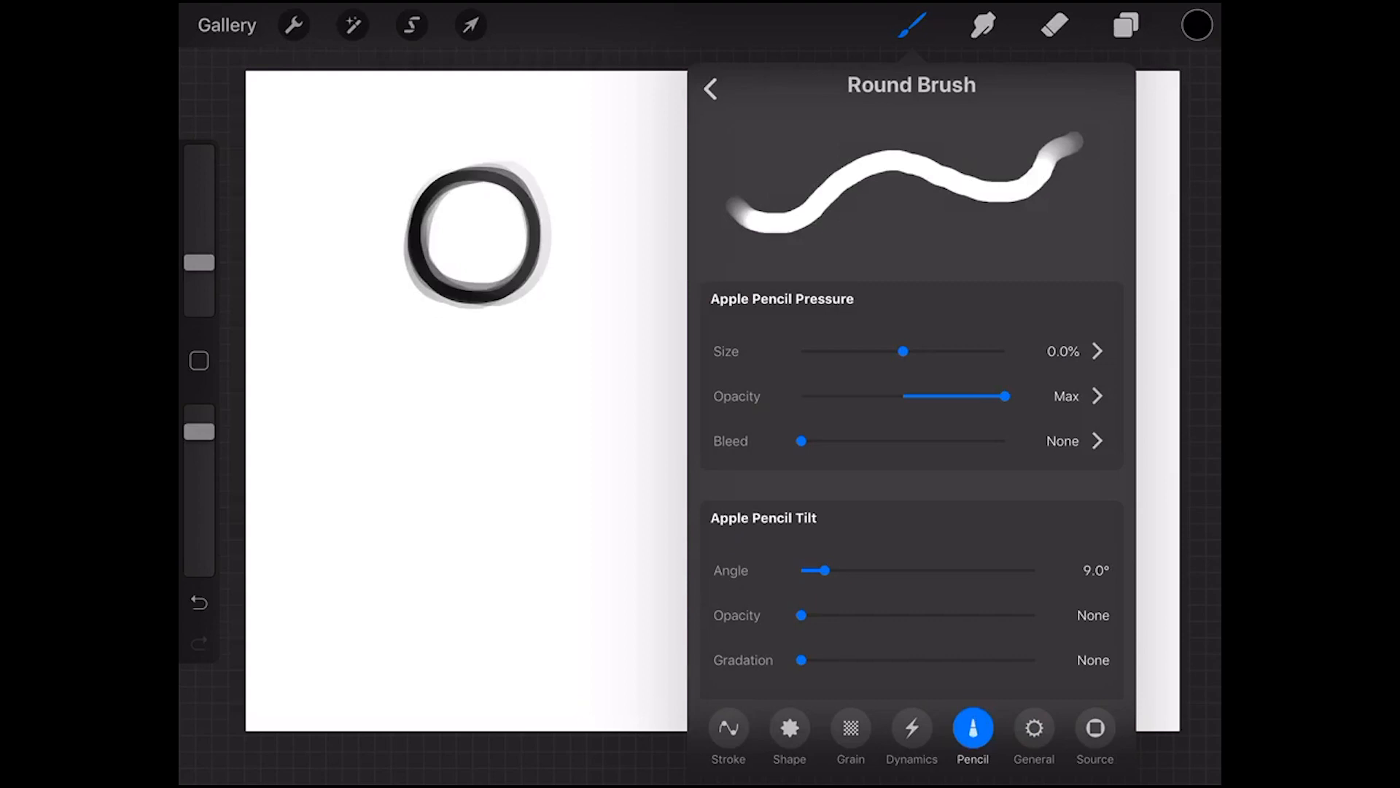
# Raise Round Brush's pressure-to-size response to about 54.5% and return to the brush list
pyautogui.moveTo(901, 352); pyautogui.dragTo(890, 352)
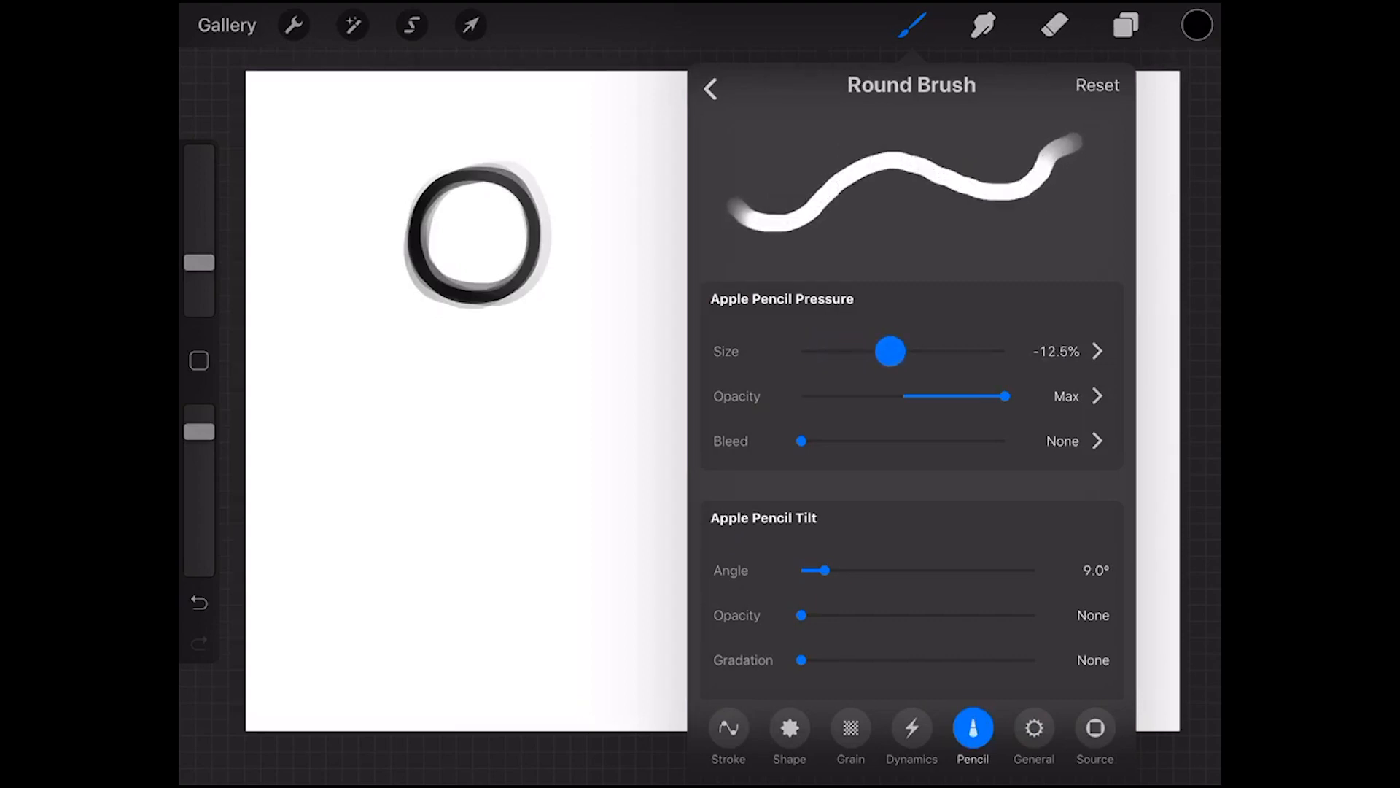
pyautogui.moveTo(890, 352); pyautogui.dragTo(966, 352)
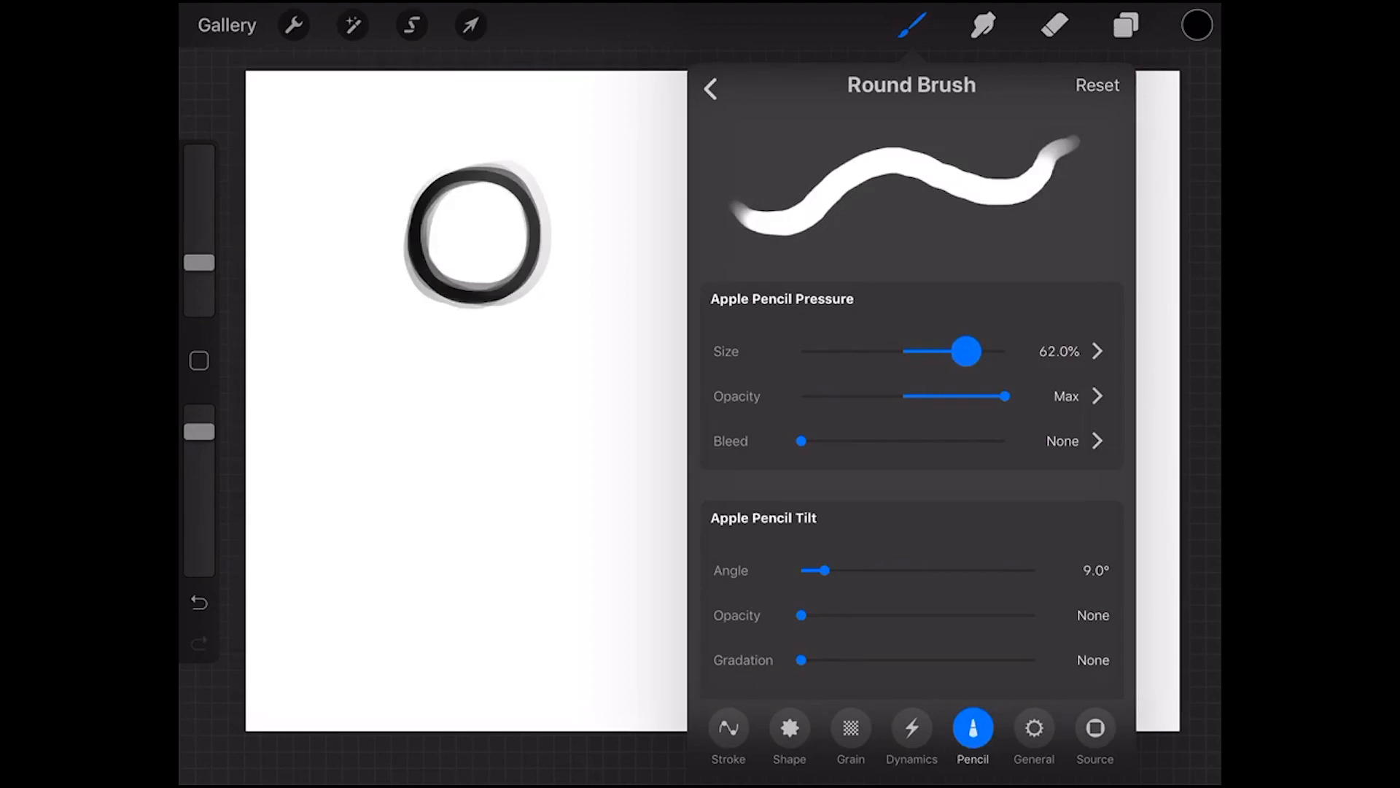
pyautogui.moveTo(965, 351); pyautogui.dragTo(957, 351)
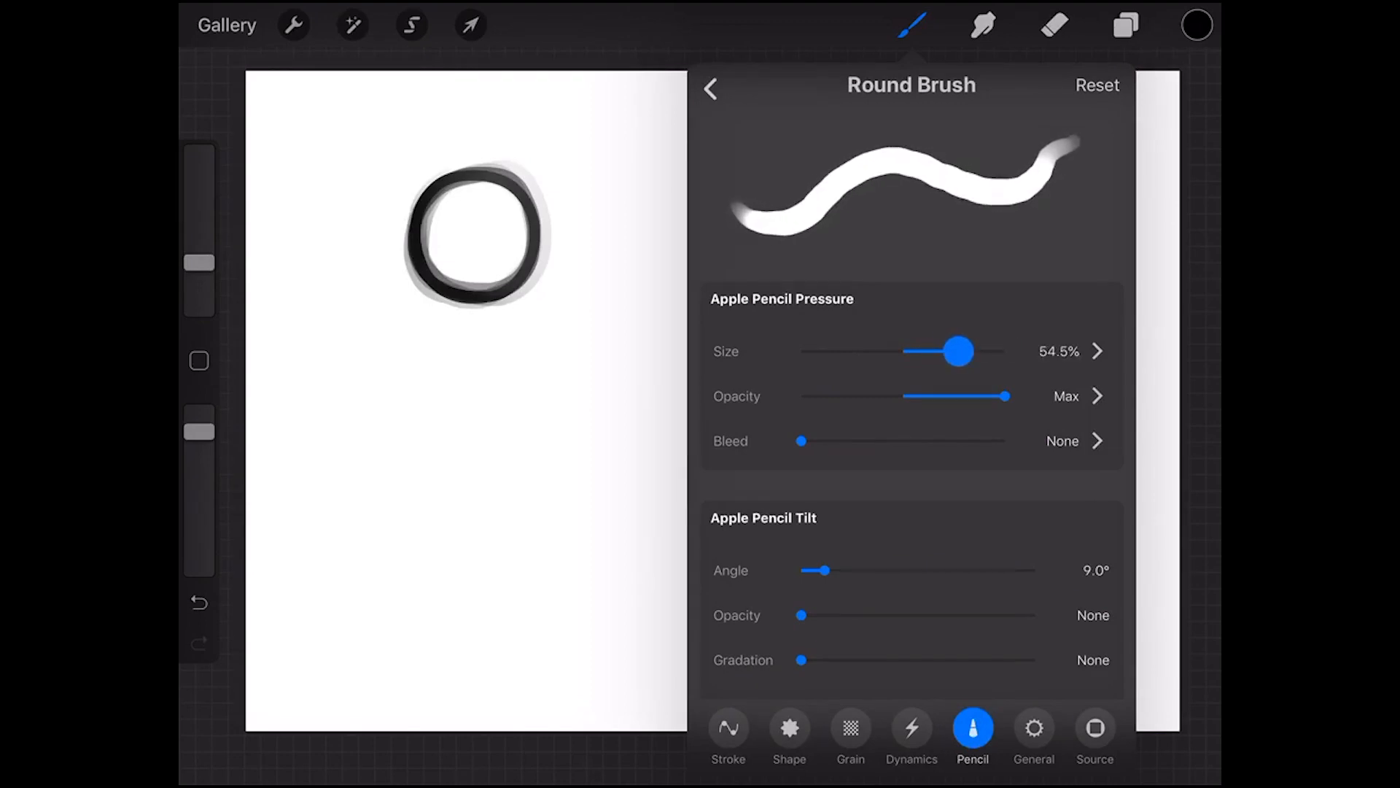
pyautogui.moveTo(958, 352); pyautogui.dragTo(1007, 352)
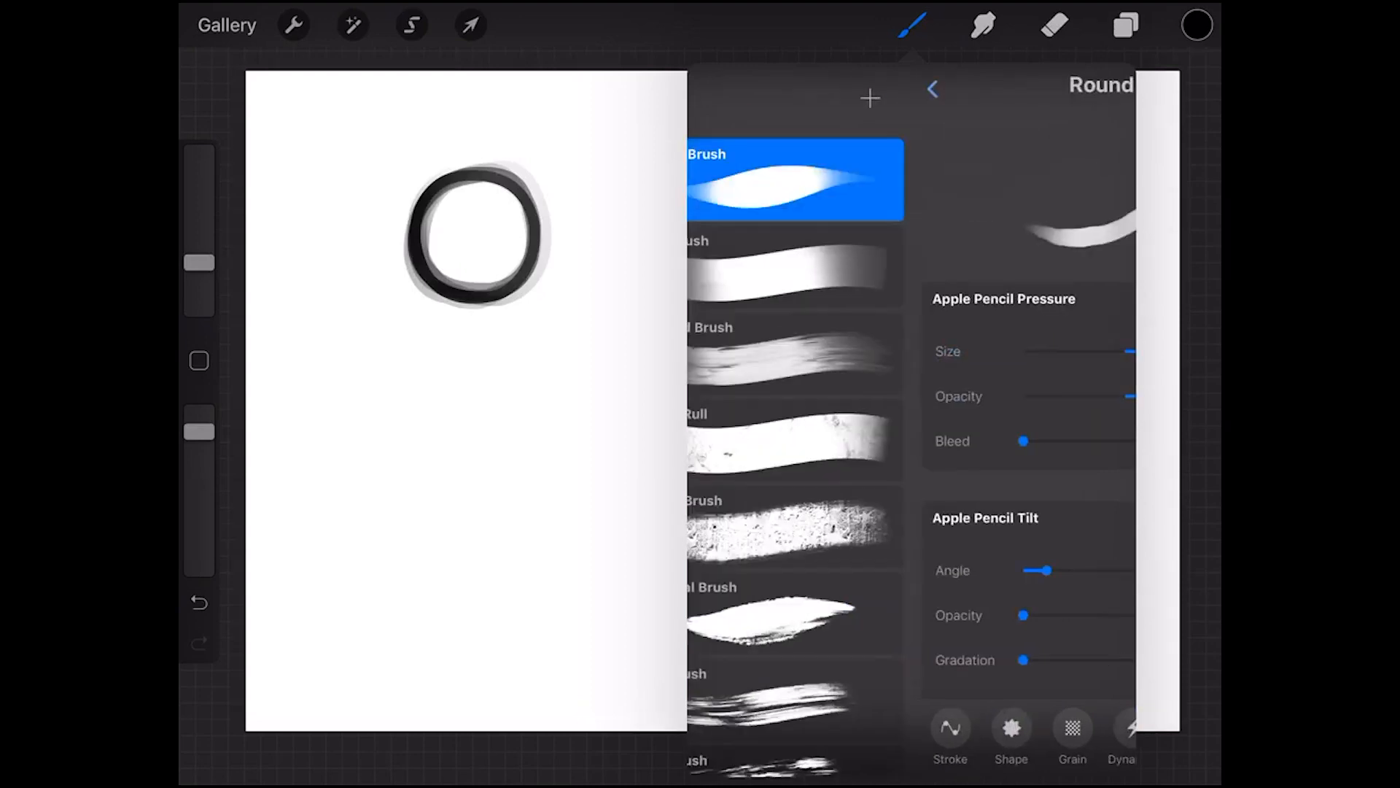
pyautogui.click(932, 89)
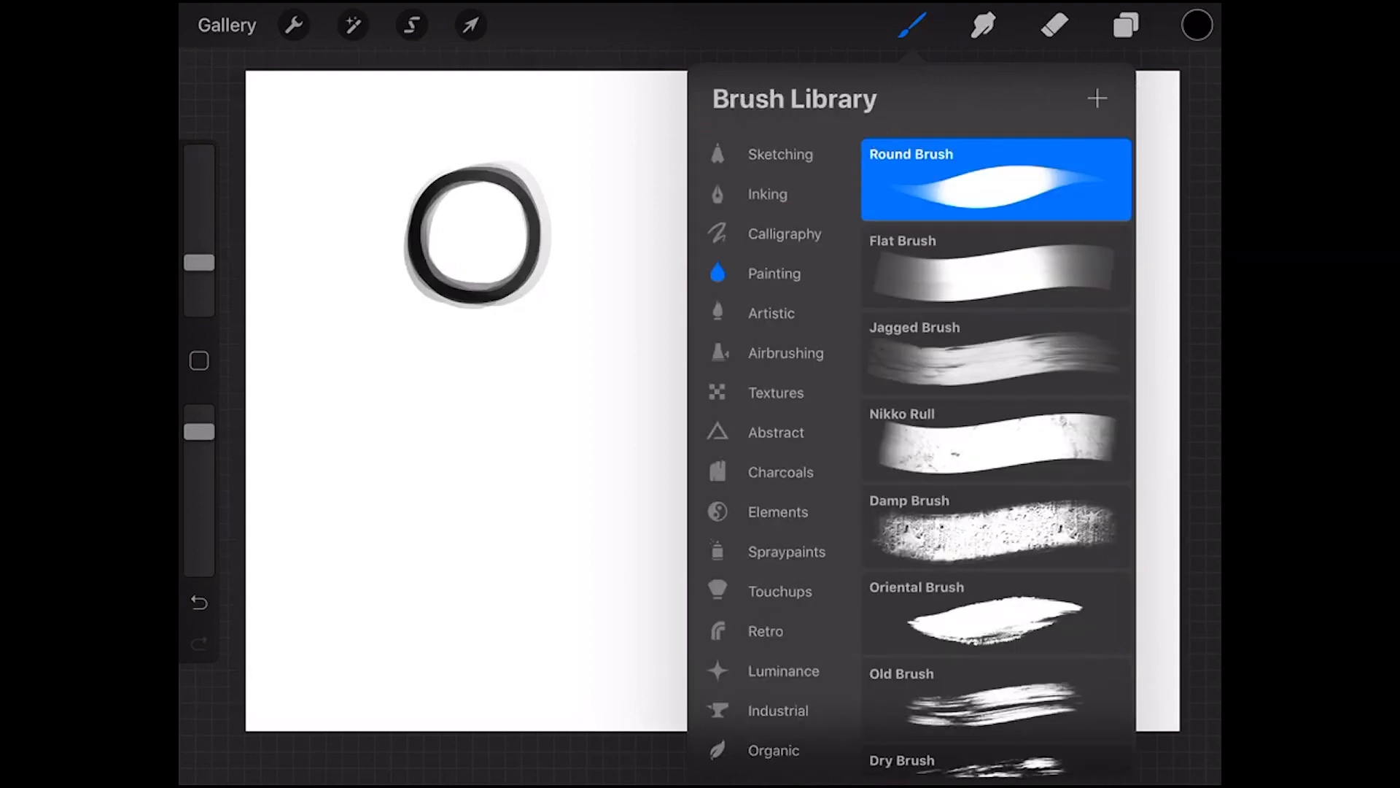
# Paint a thinner grey circle and a small darkened circle with the adjusted Round Brush, then switch to a sketching brush
pyautogui.click(911, 24)
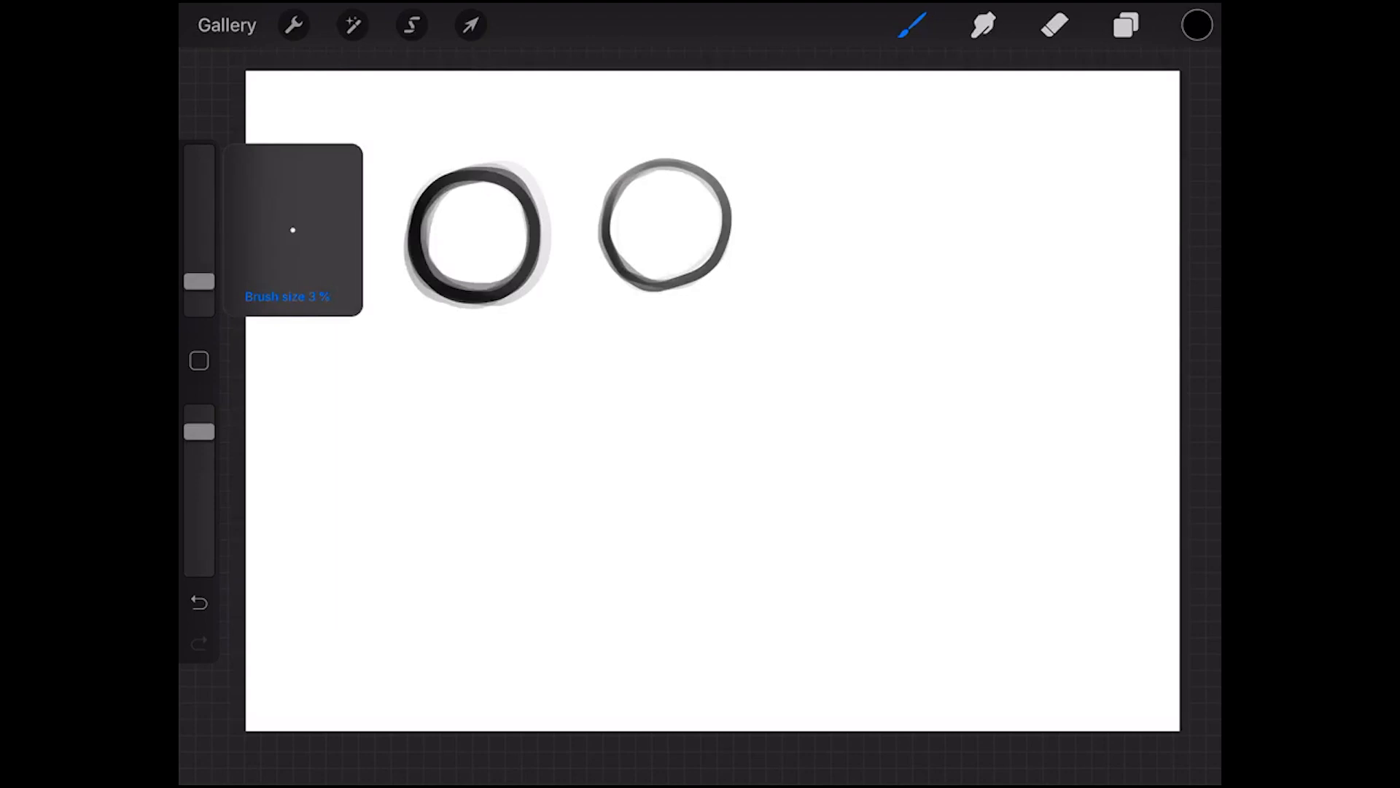
pyautogui.moveTo(198, 281); pyautogui.dragTo(198, 216)
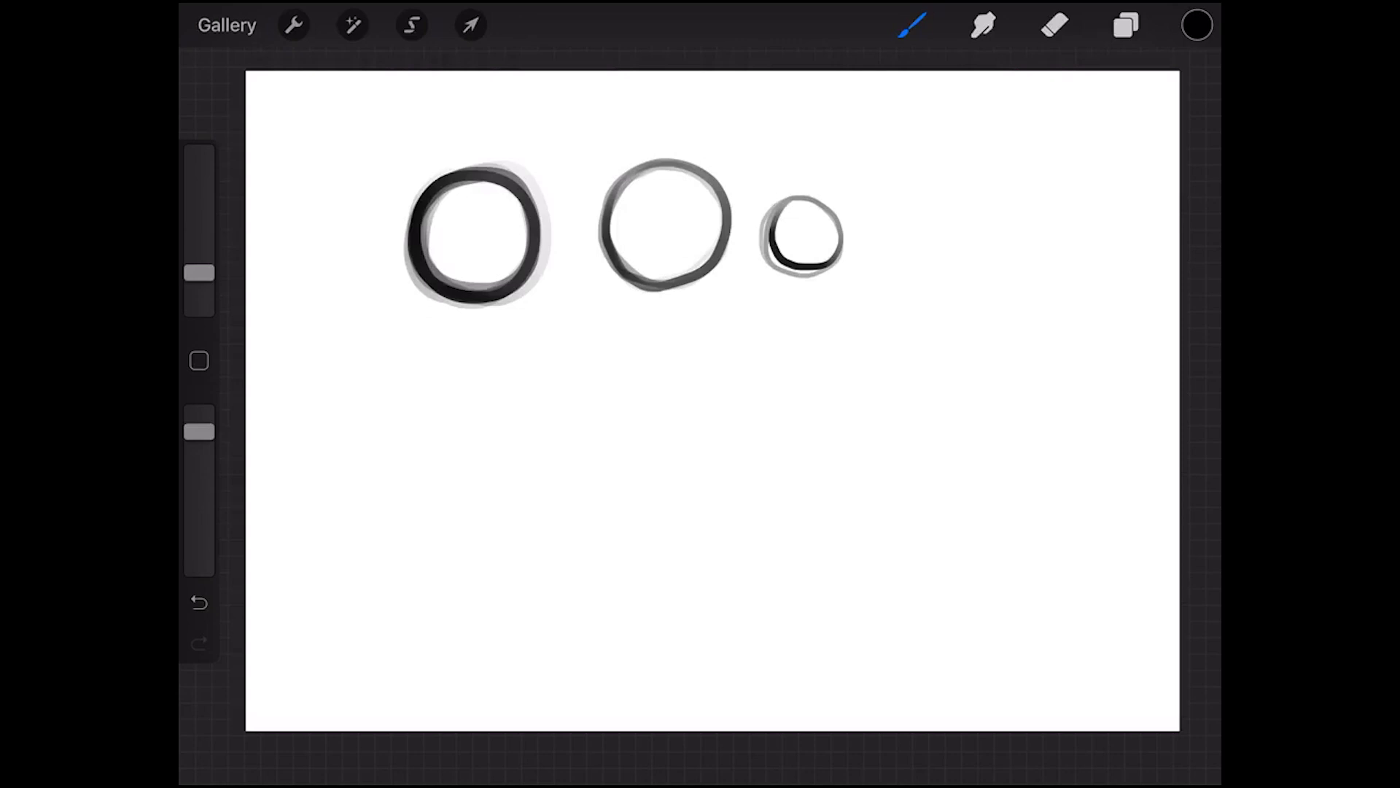
pyautogui.moveTo(787, 205); pyautogui.dragTo(800, 268)
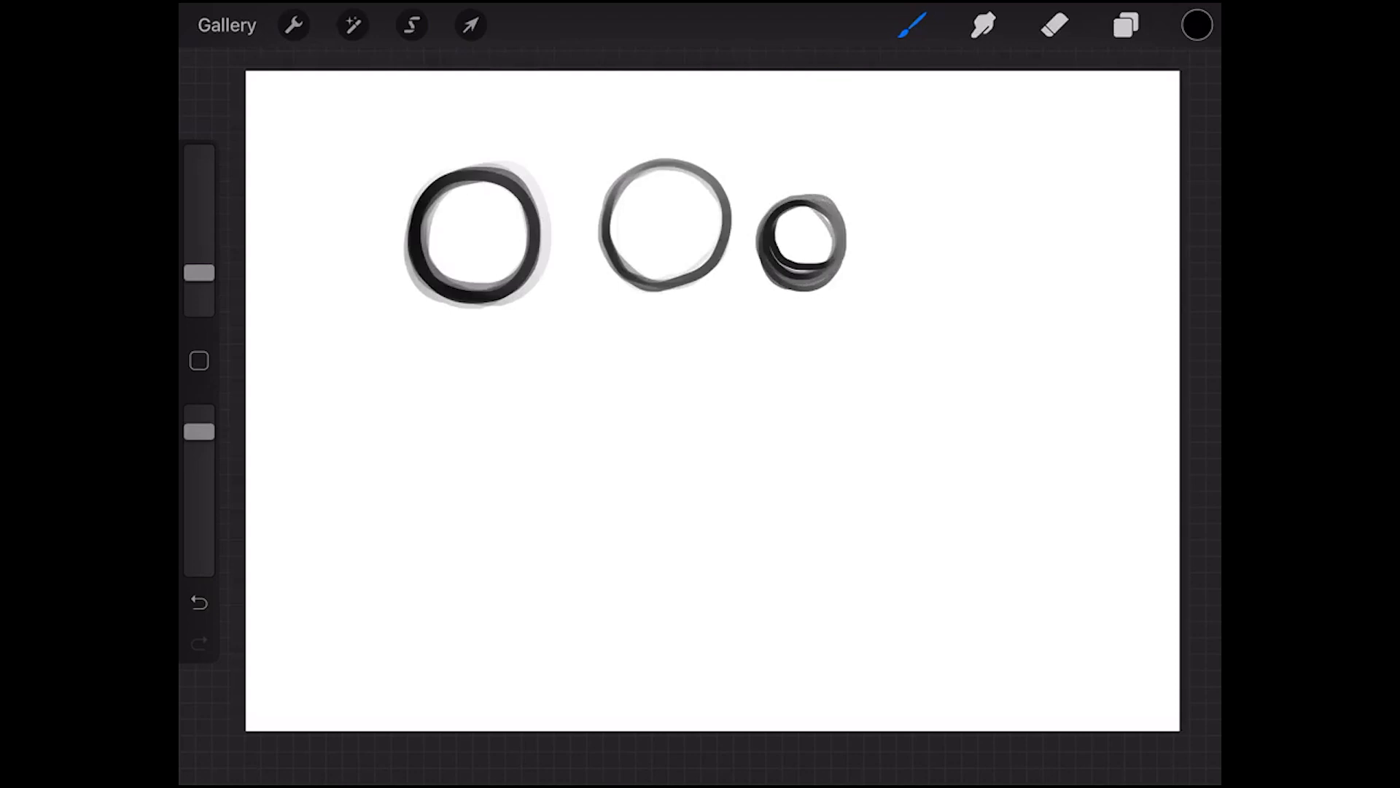
pyautogui.click(911, 25)
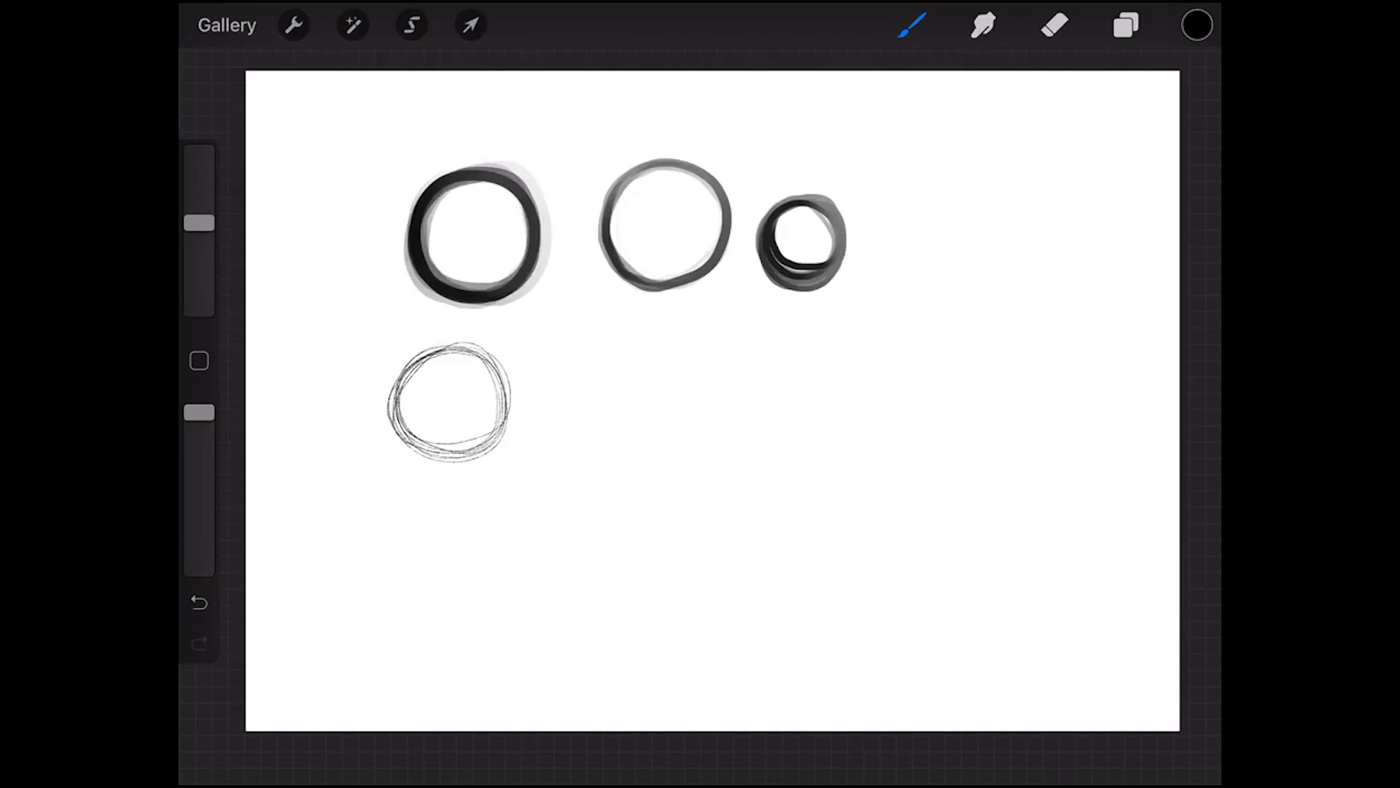
# Reset the modified brush to its defaults and shade inside the sketchy circle in soft grey
pyautogui.click(913, 25)
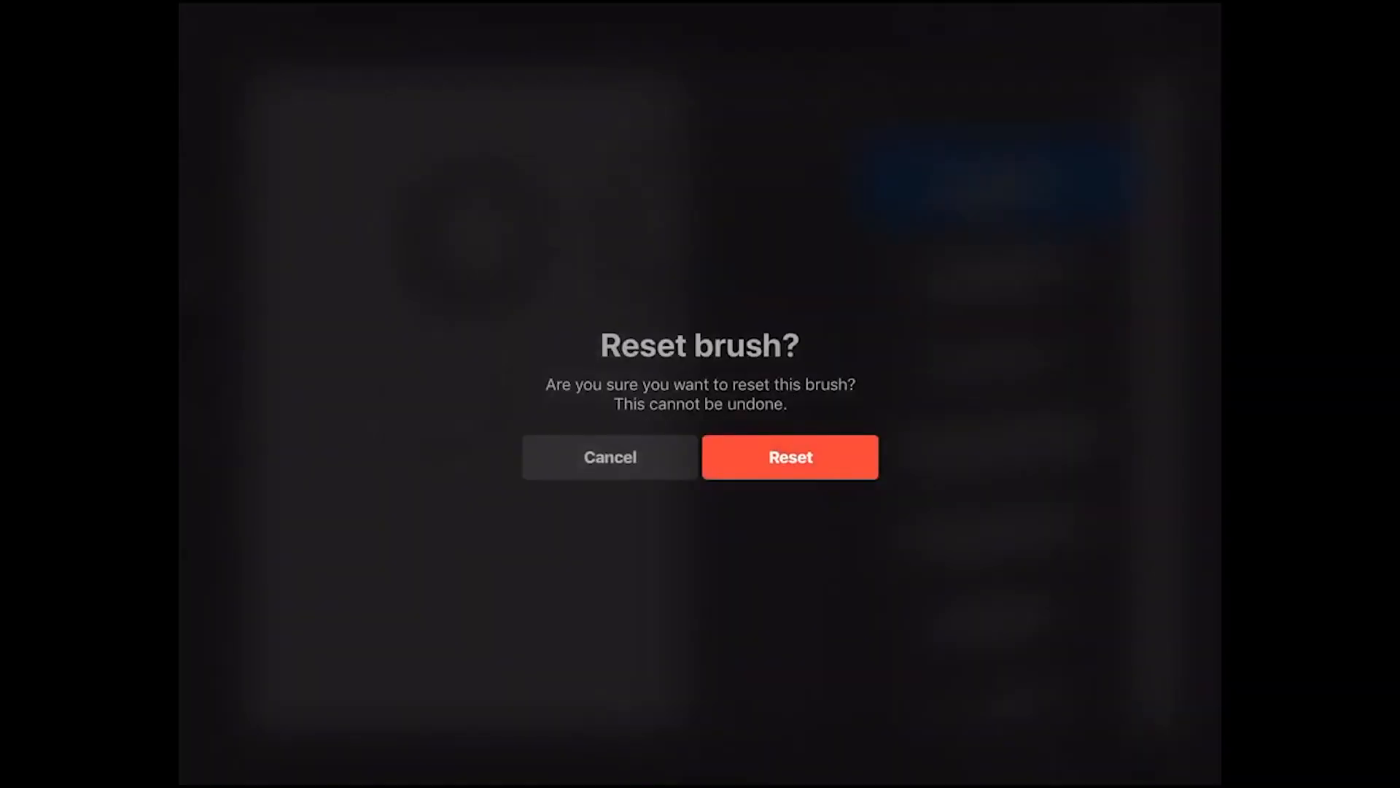
pyautogui.click(789, 457)
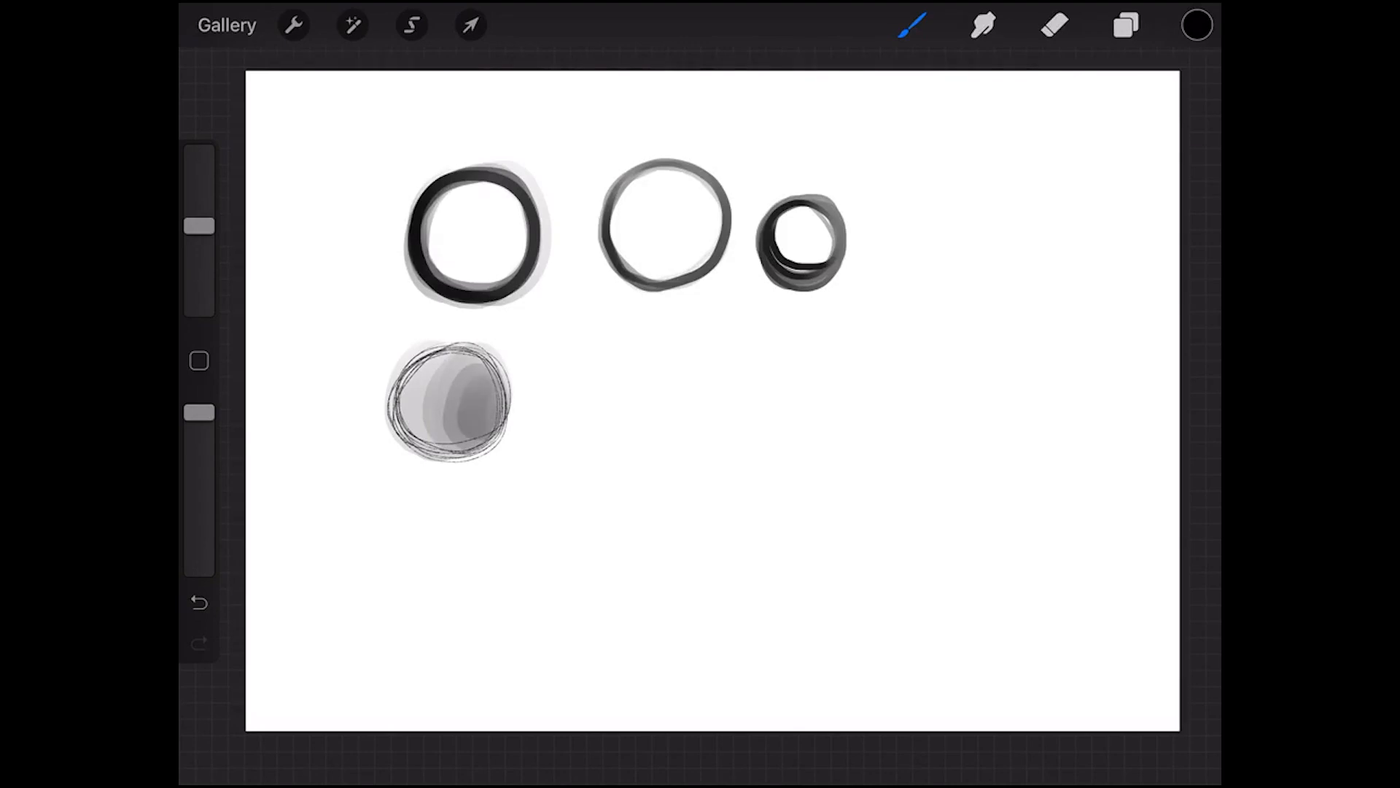
pyautogui.click(910, 25)
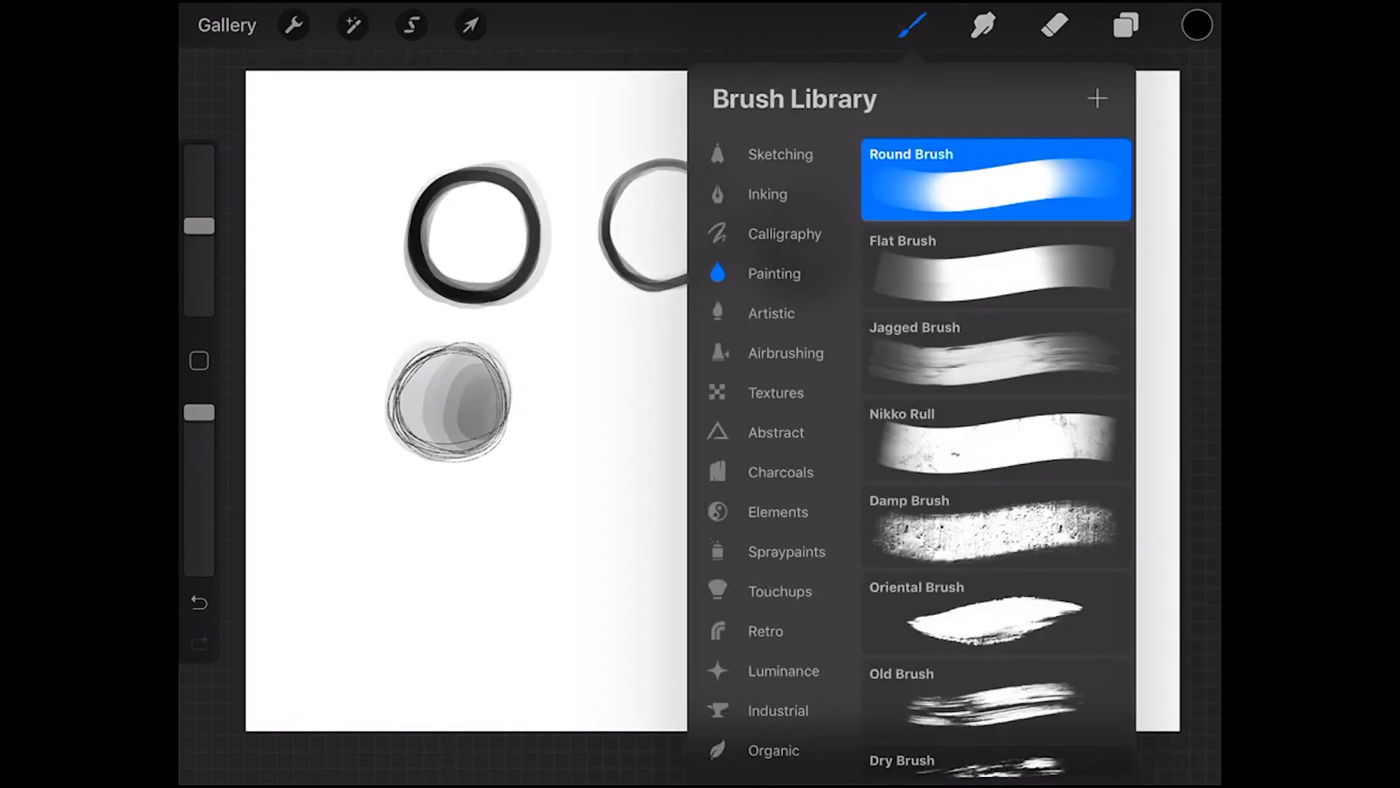
# Shrink the Round Brush size very small for a thin grey ring beside the shaded circle
pyautogui.scroll(-3)
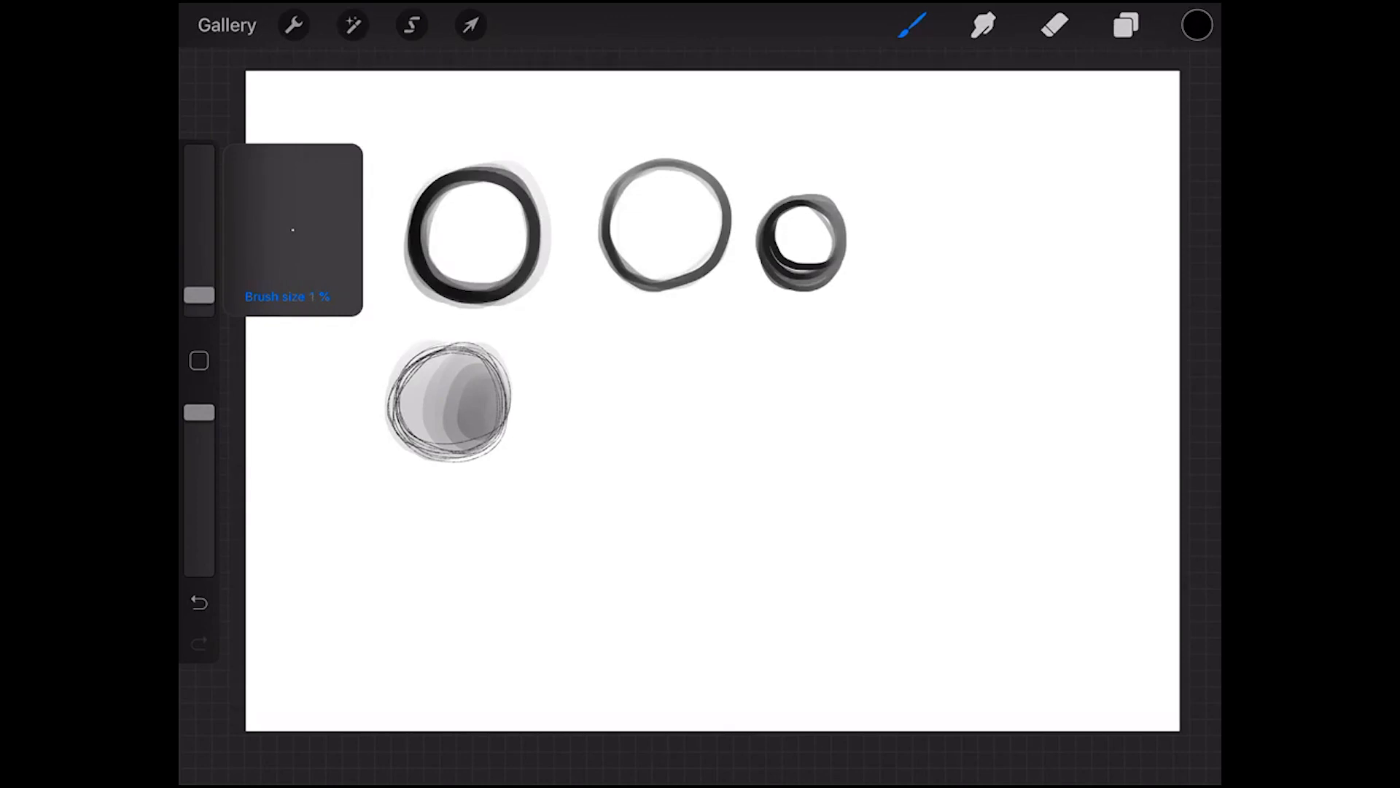
pyautogui.moveTo(199, 304); pyautogui.dragTo(198, 286)
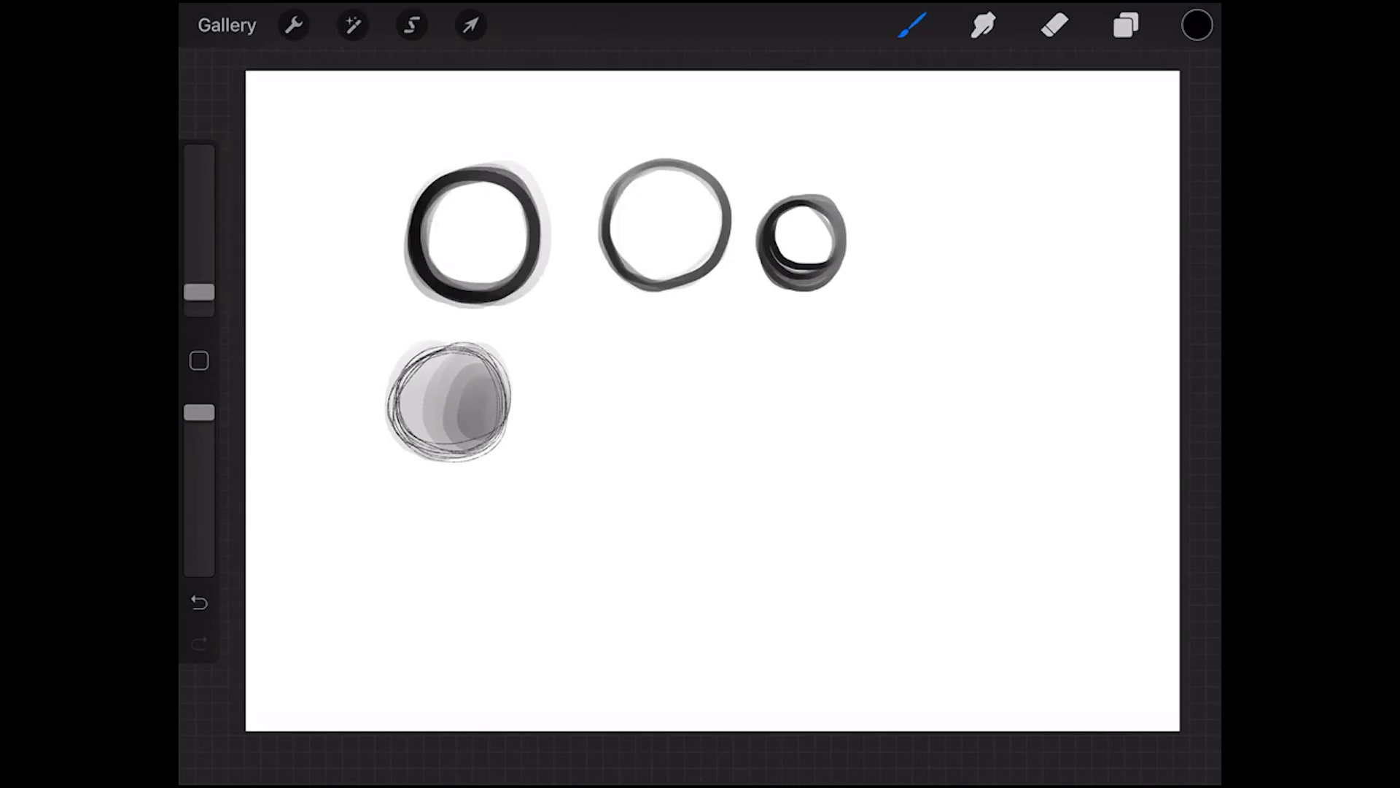
pyautogui.moveTo(199, 303); pyautogui.dragTo(200, 277)
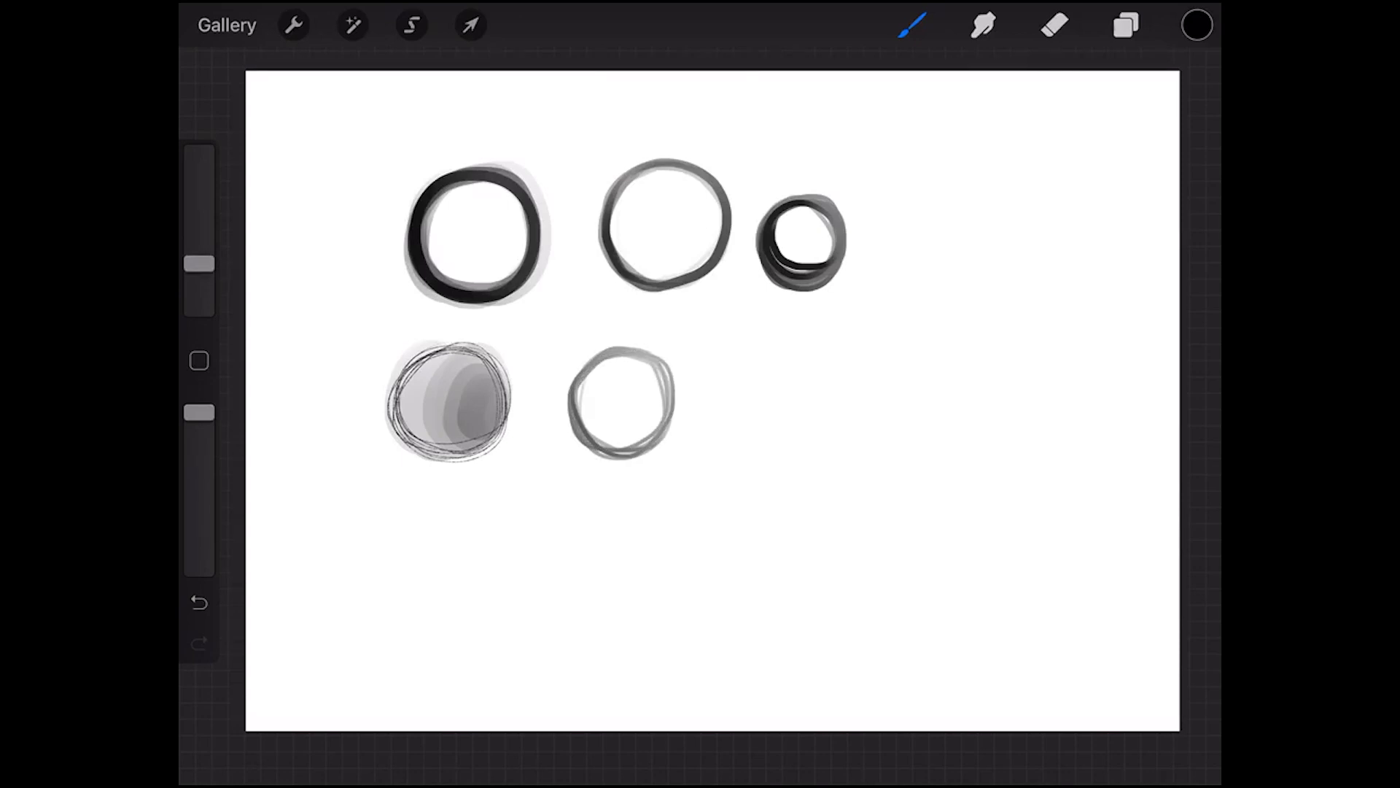
# Fill the thin grey ring with layered grey shading and pick the Nikko Rull brush
pyautogui.moveTo(630, 357); pyautogui.dragTo(611, 446)
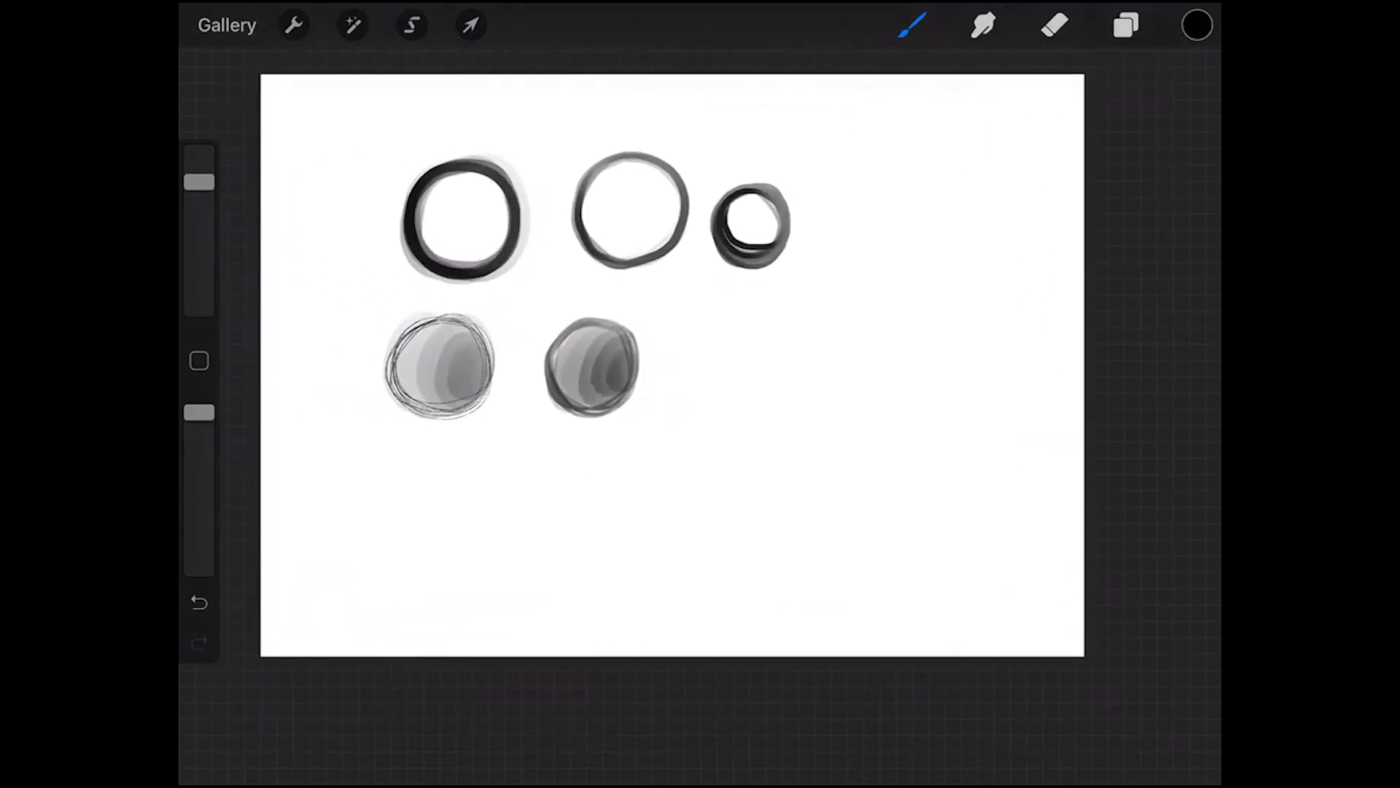
pyautogui.click(912, 24)
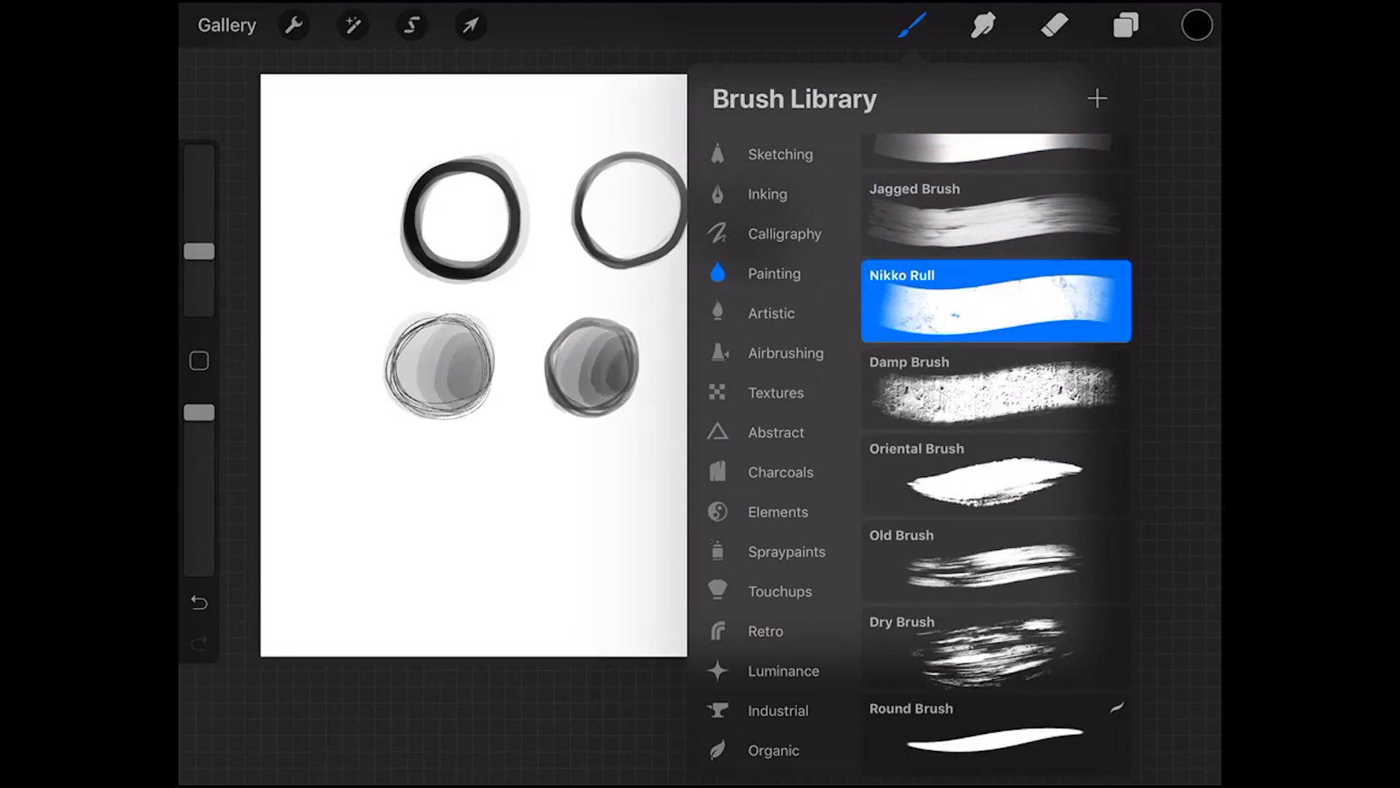
pyautogui.click(995, 301)
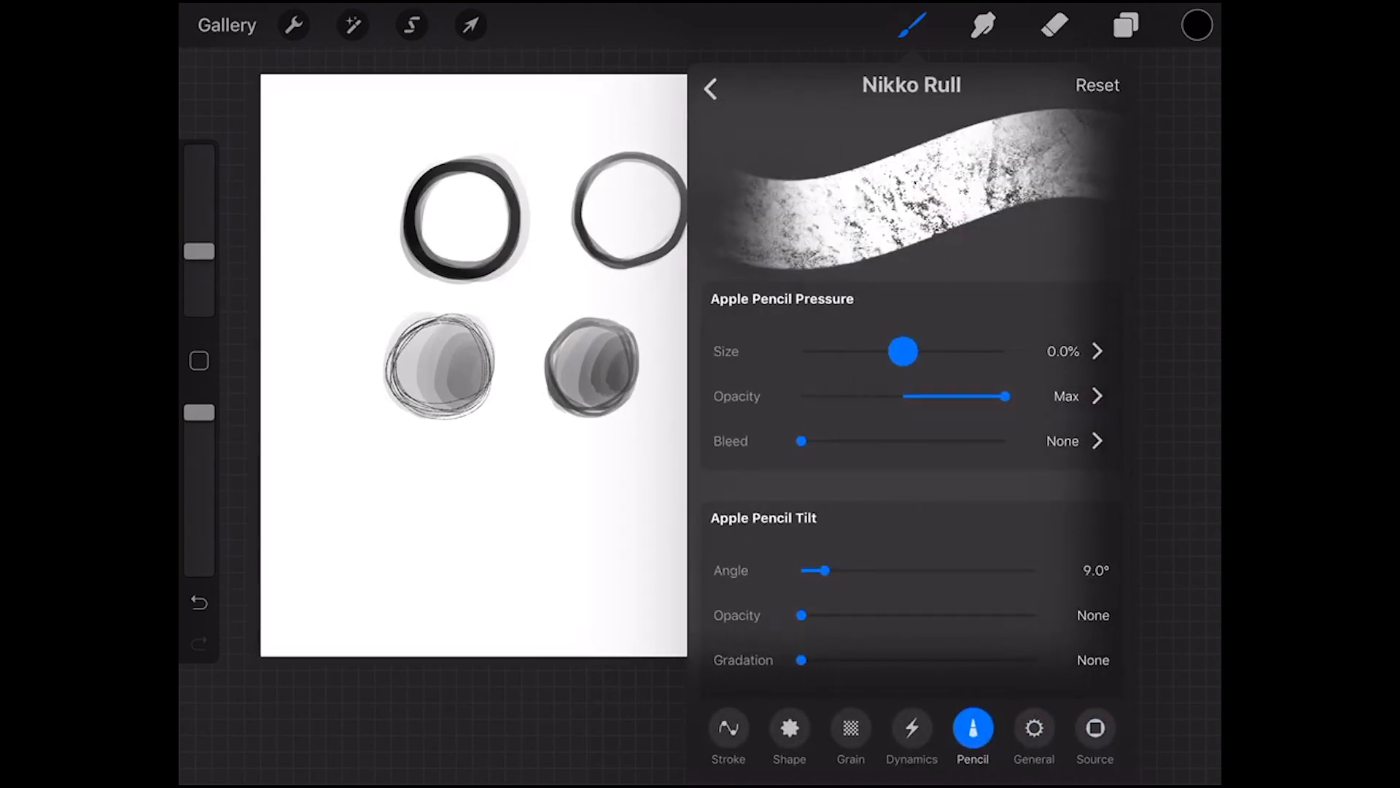
pyautogui.moveTo(902, 351); pyautogui.dragTo(1008, 352)
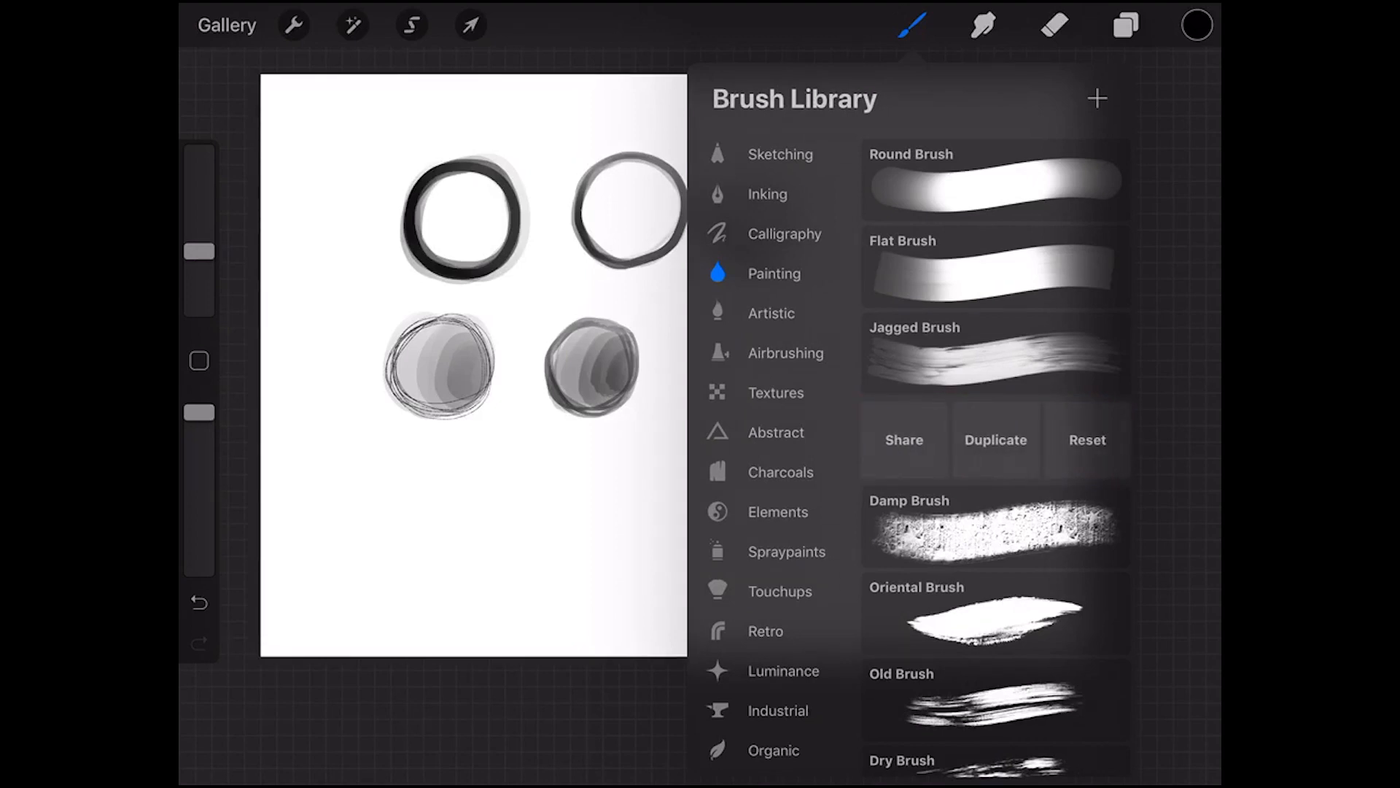
# Duplicate Nikko Rull as Nikko Rull 1, reset the original, and choose Round Brush
pyautogui.click(995, 439)
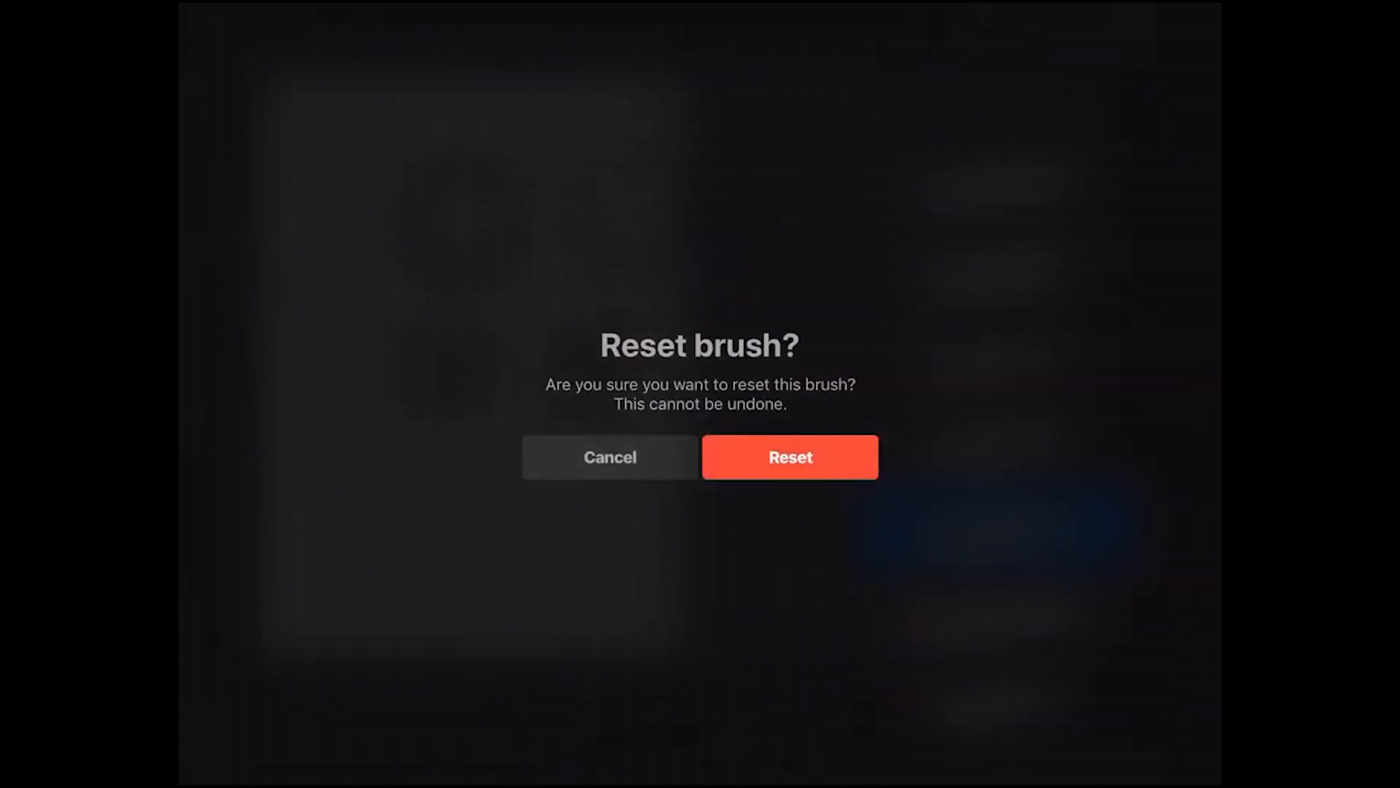
pyautogui.click(789, 457)
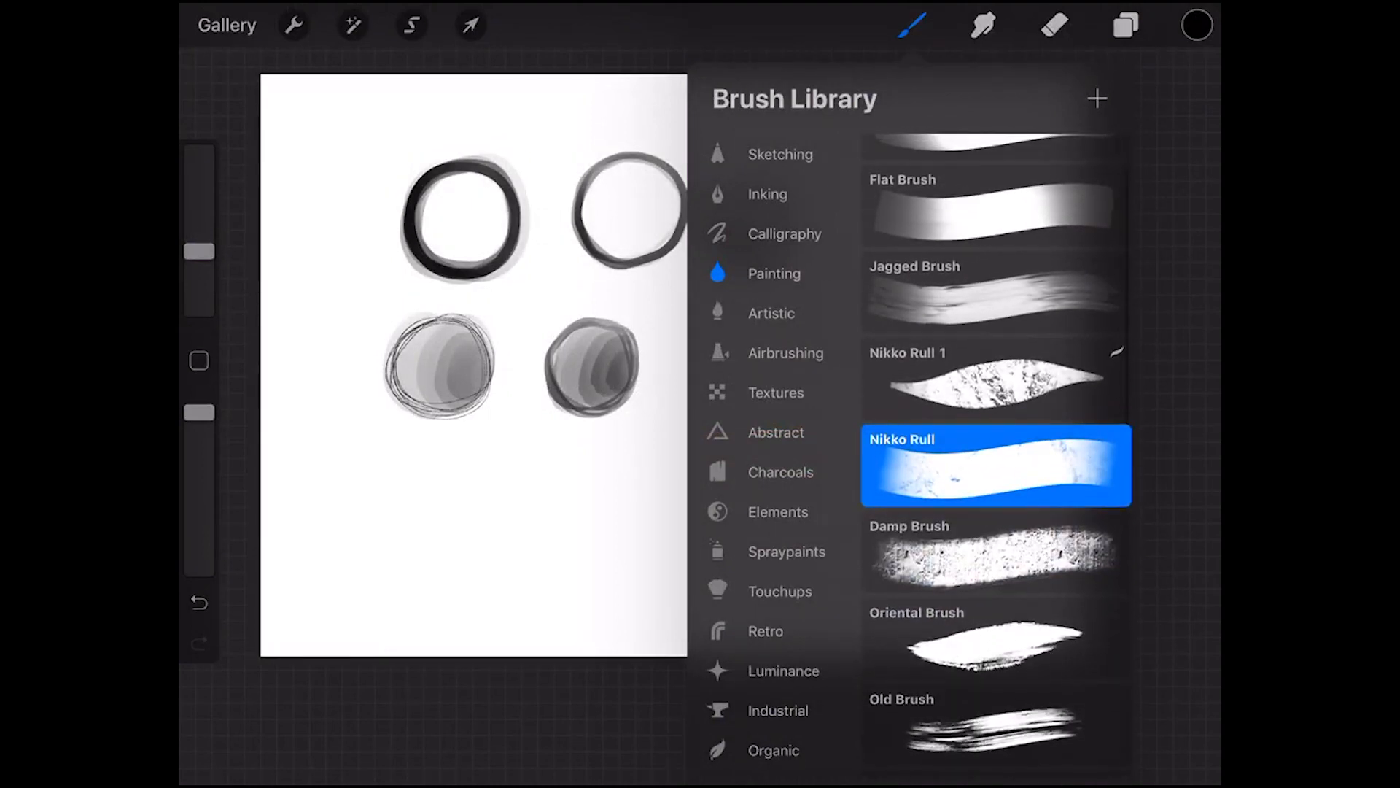
pyautogui.scroll(-3)
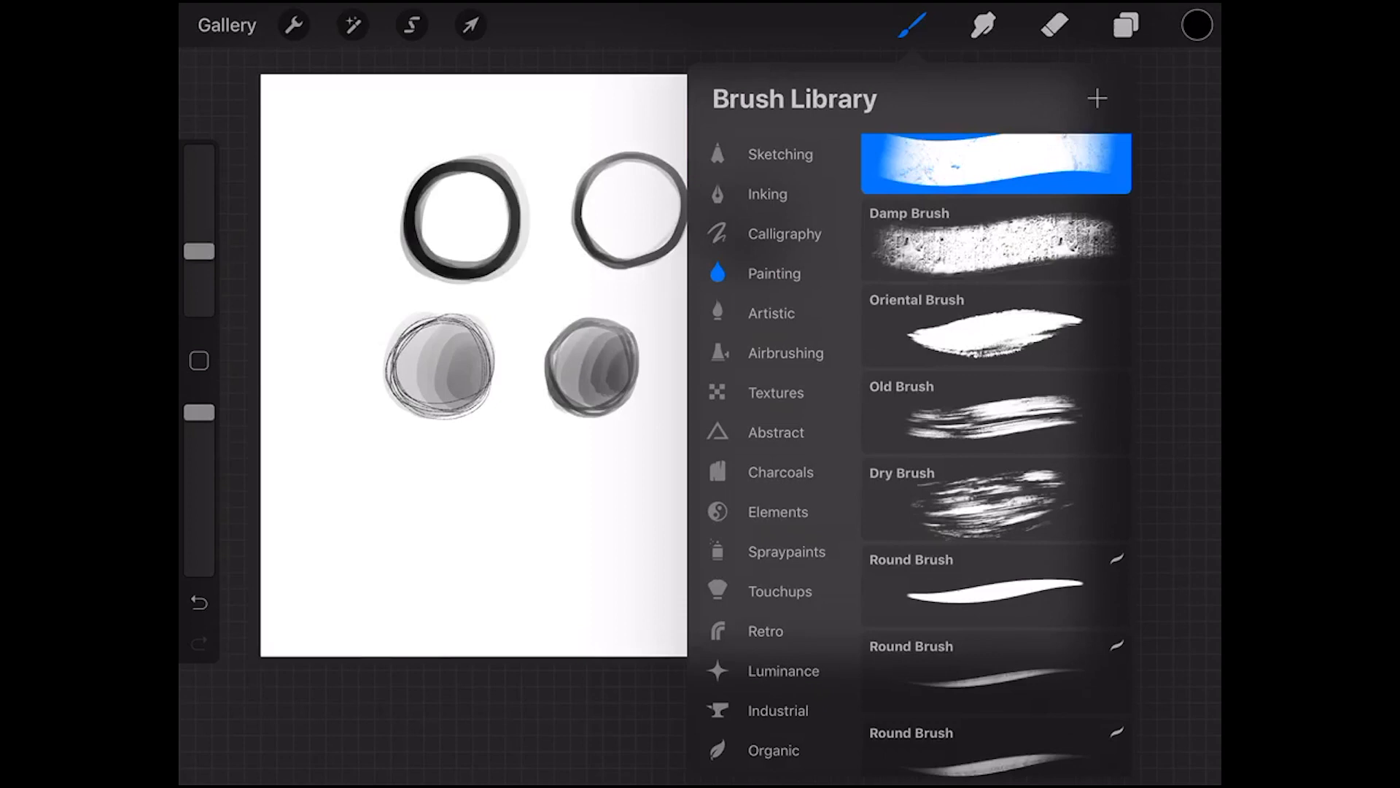
pyautogui.scroll(-3)
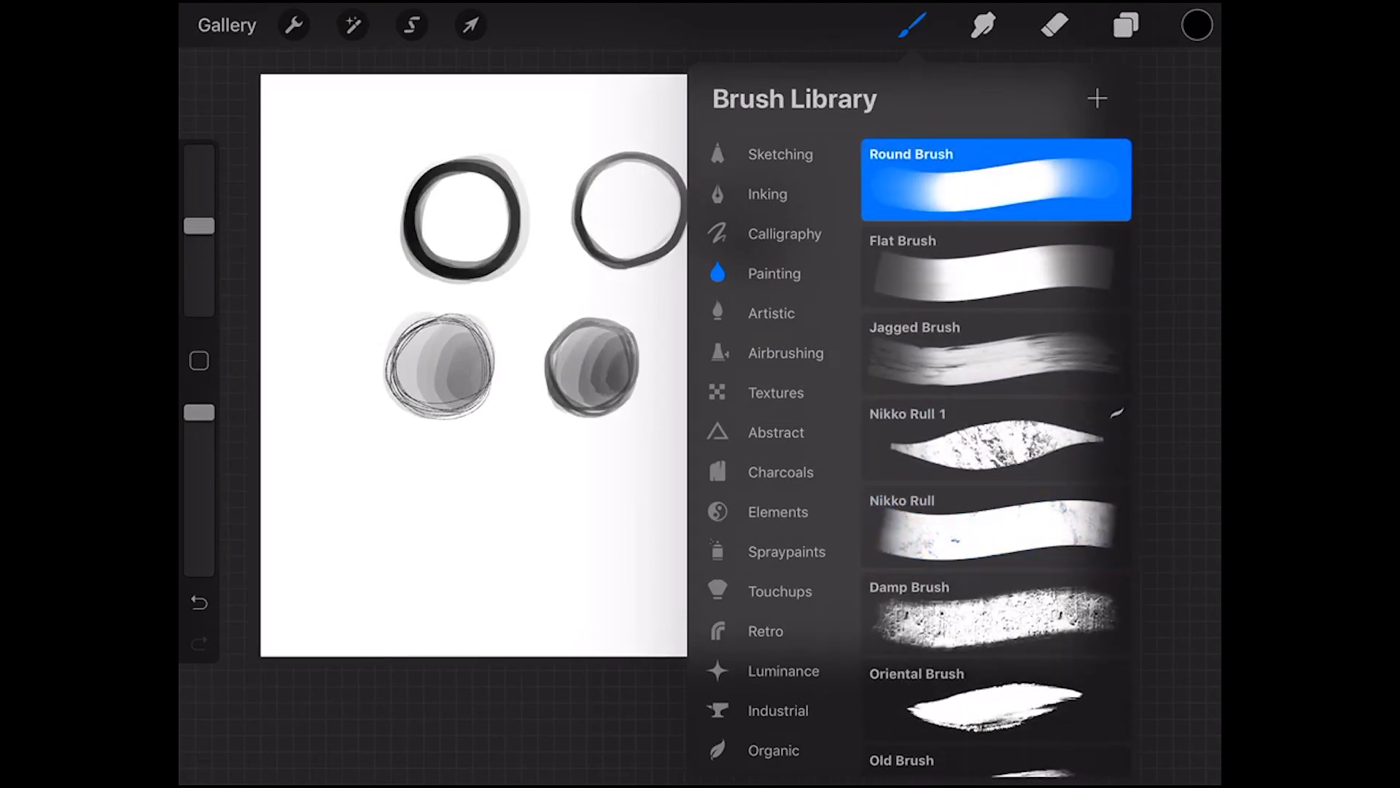
# Set Round Brush's Pressure Size to Max and Stroke Jitter to about 35% for a hatched third circle
pyautogui.click(993, 178)
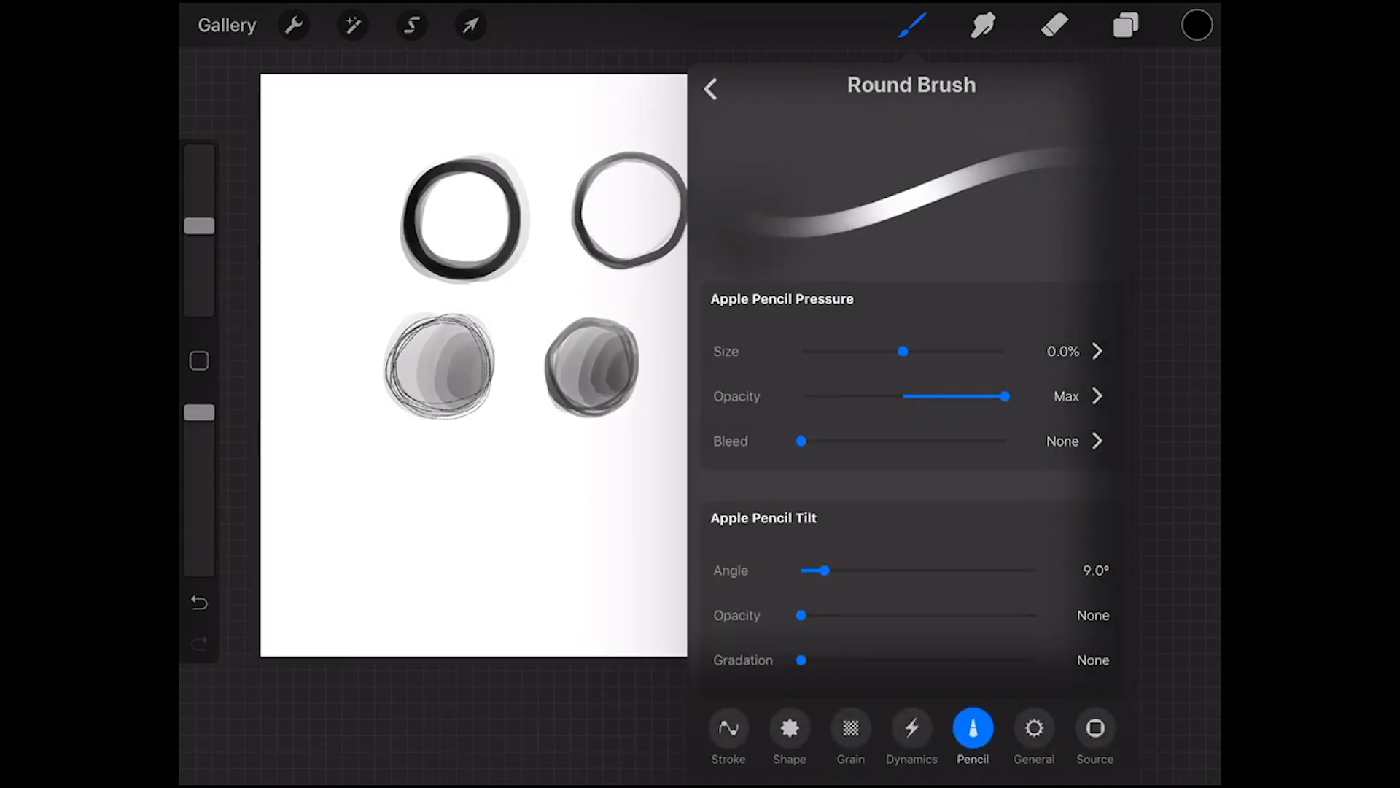
pyautogui.click(728, 728)
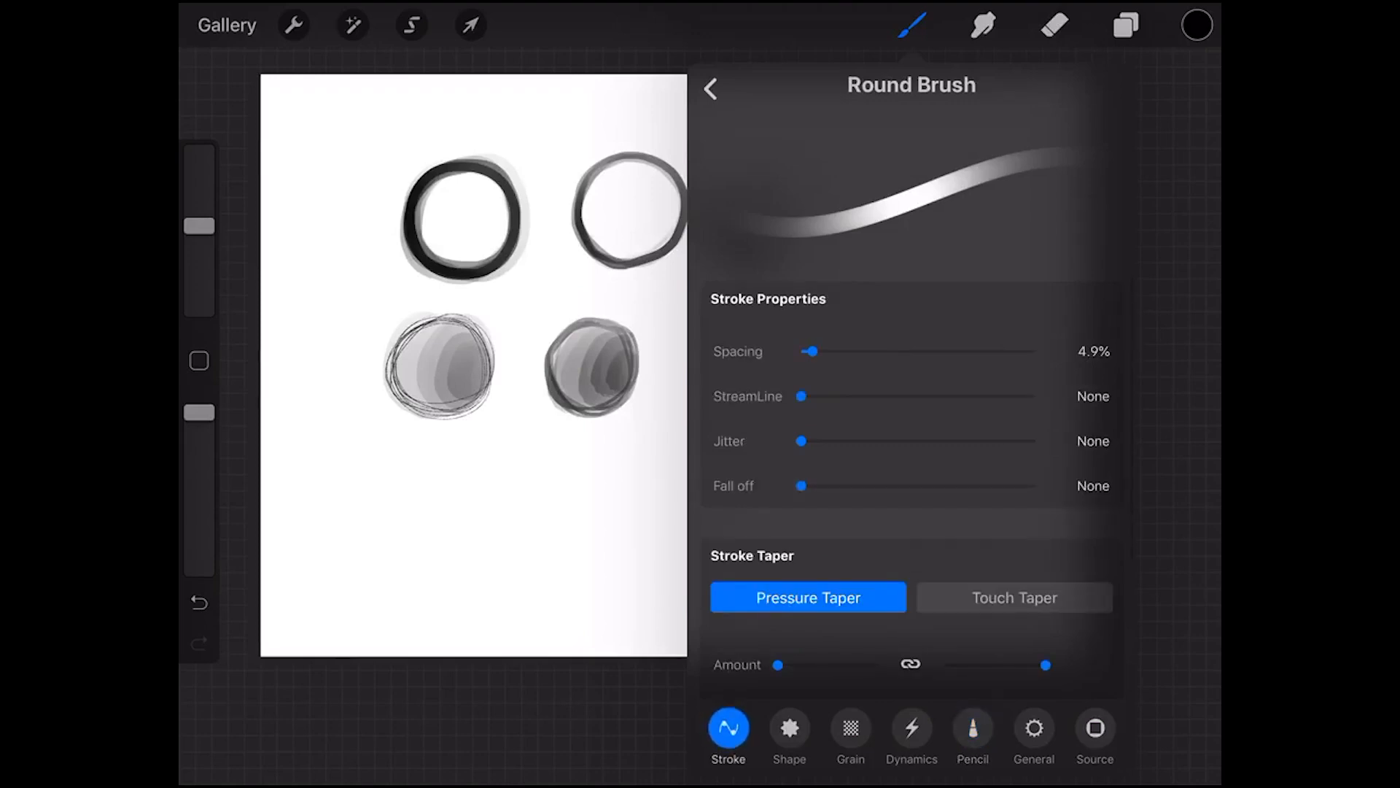
pyautogui.click(971, 728)
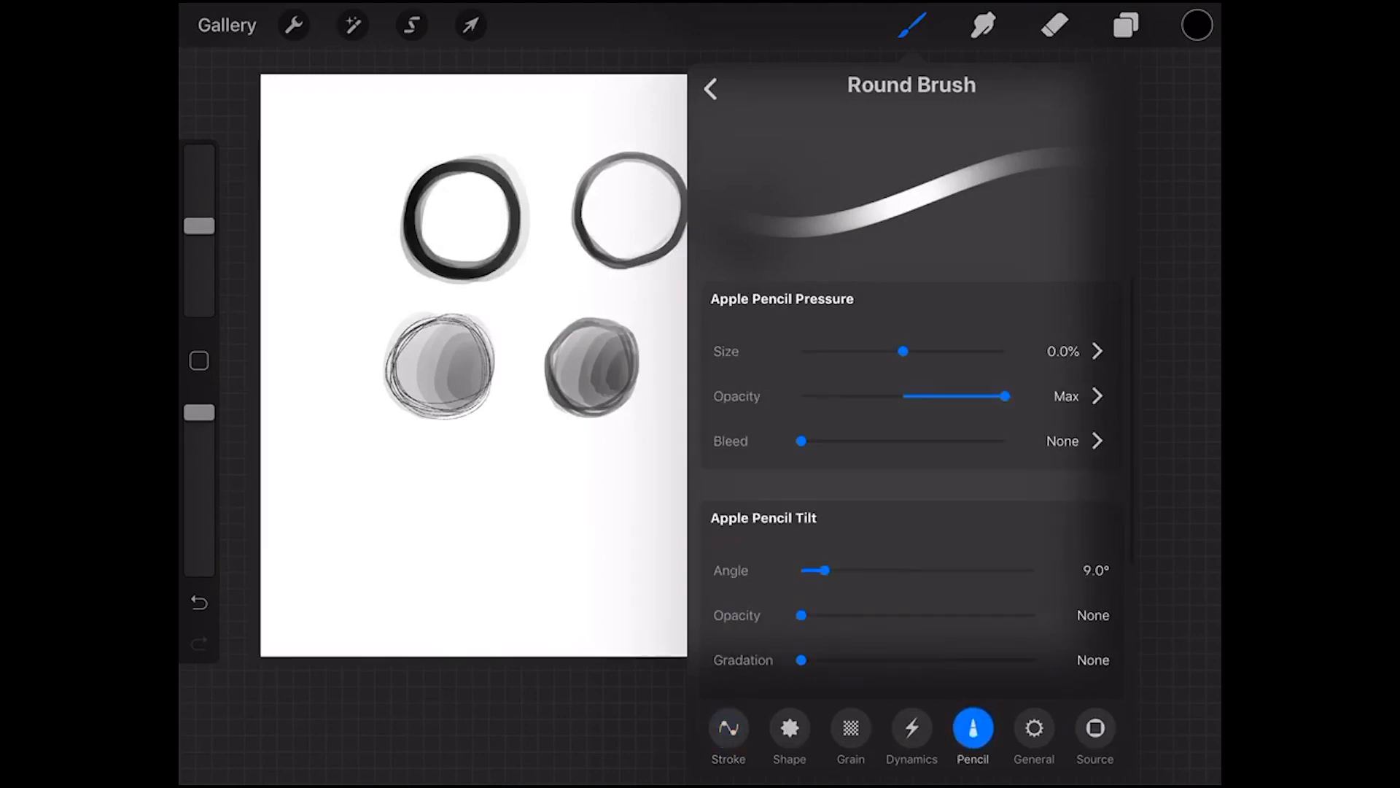
pyautogui.moveTo(902, 352); pyautogui.dragTo(1008, 352)
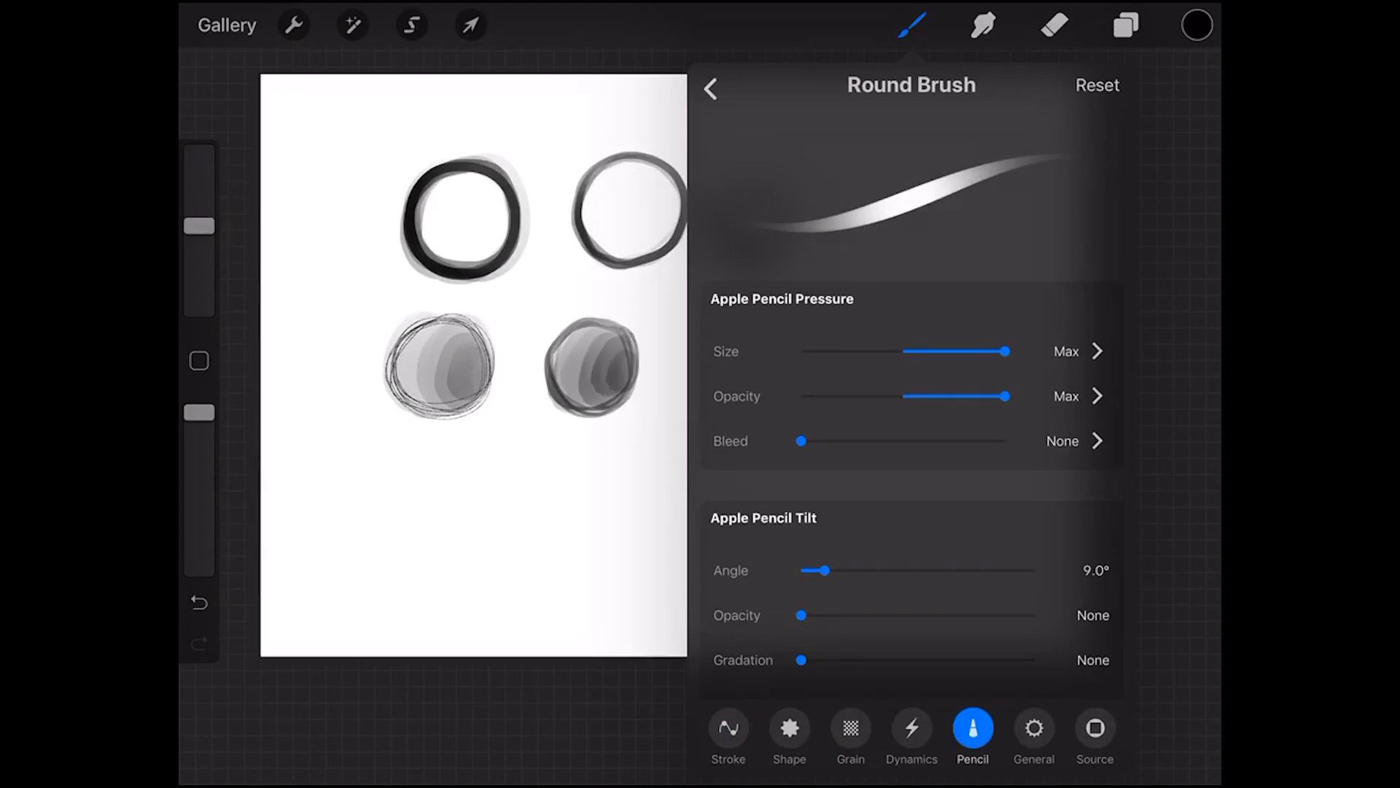
pyautogui.click(728, 728)
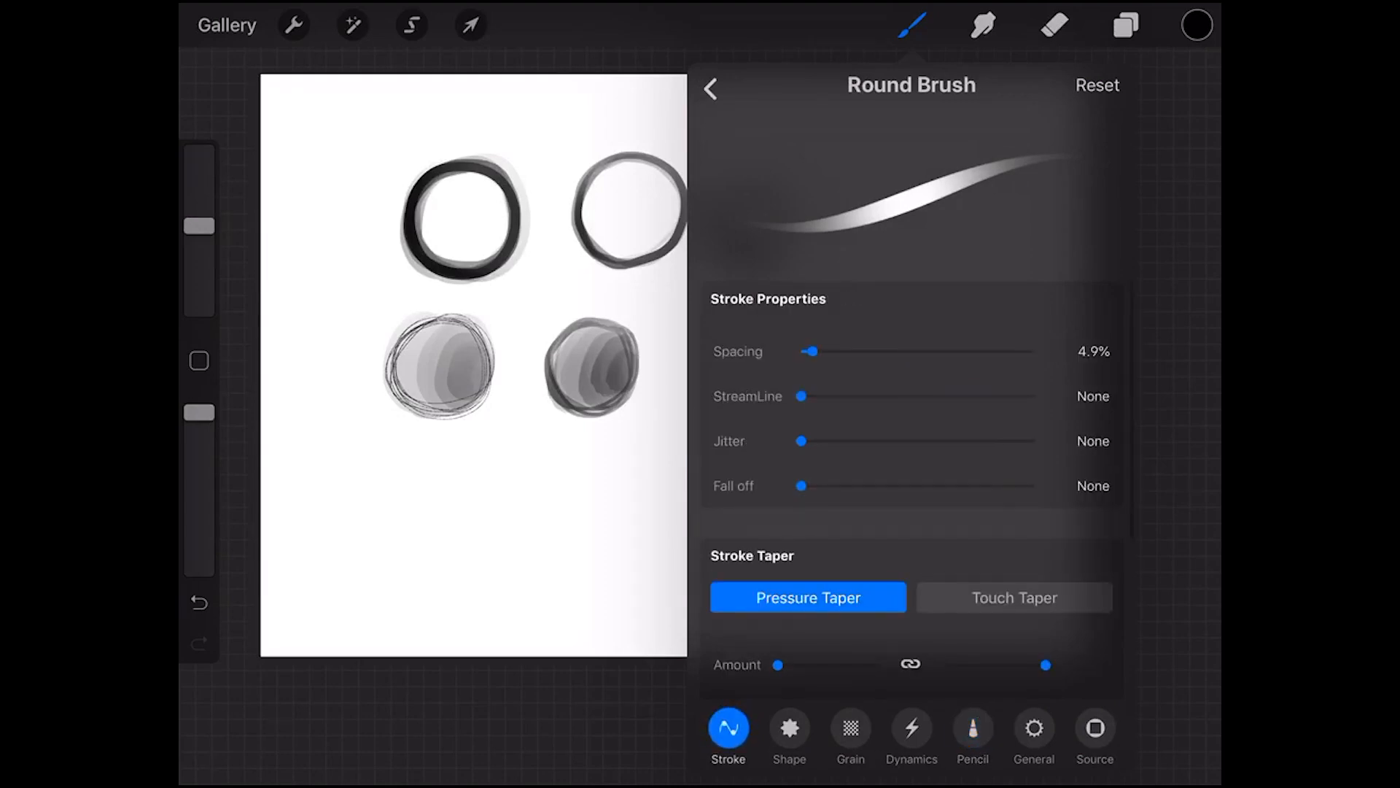
pyautogui.moveTo(801, 440); pyautogui.dragTo(884, 441)
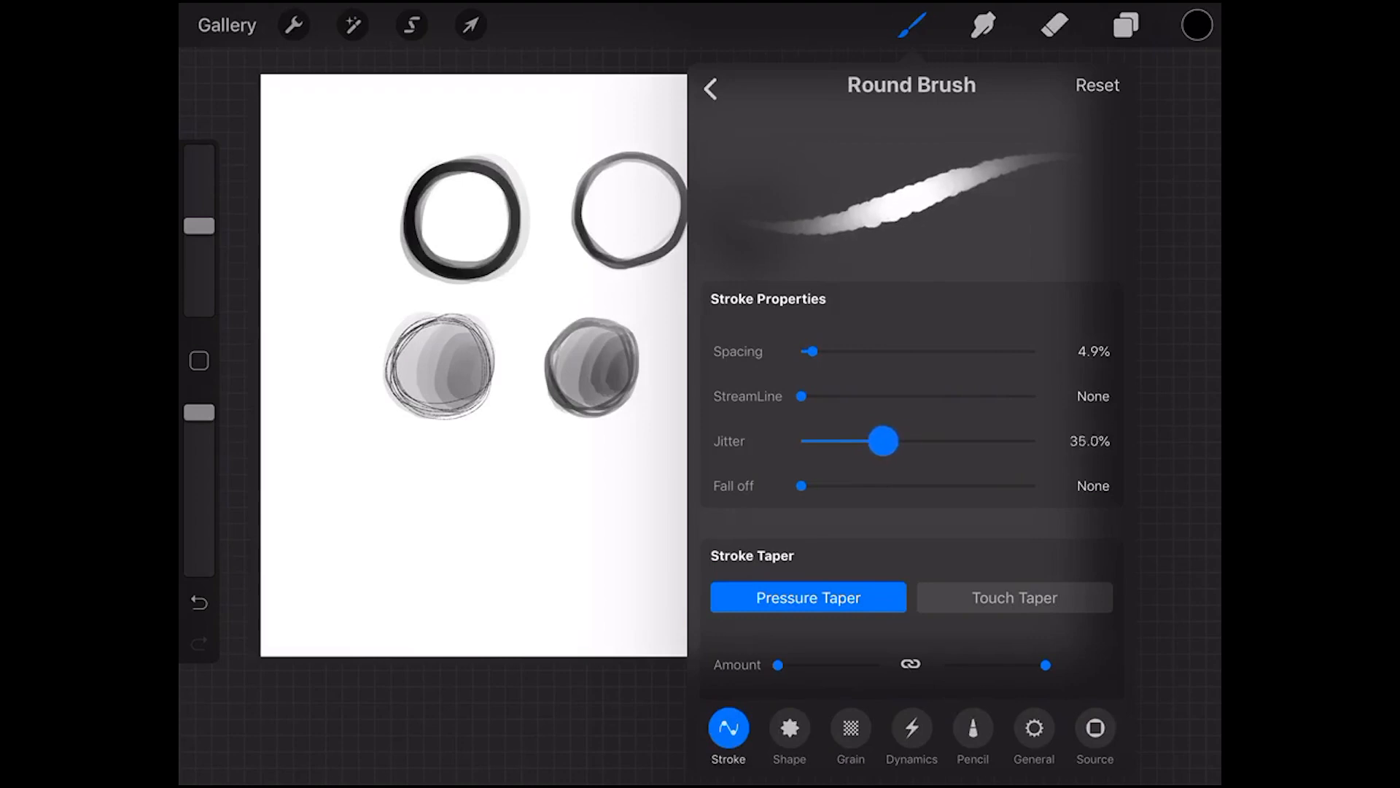
pyautogui.moveTo(880, 440); pyautogui.dragTo(888, 440)
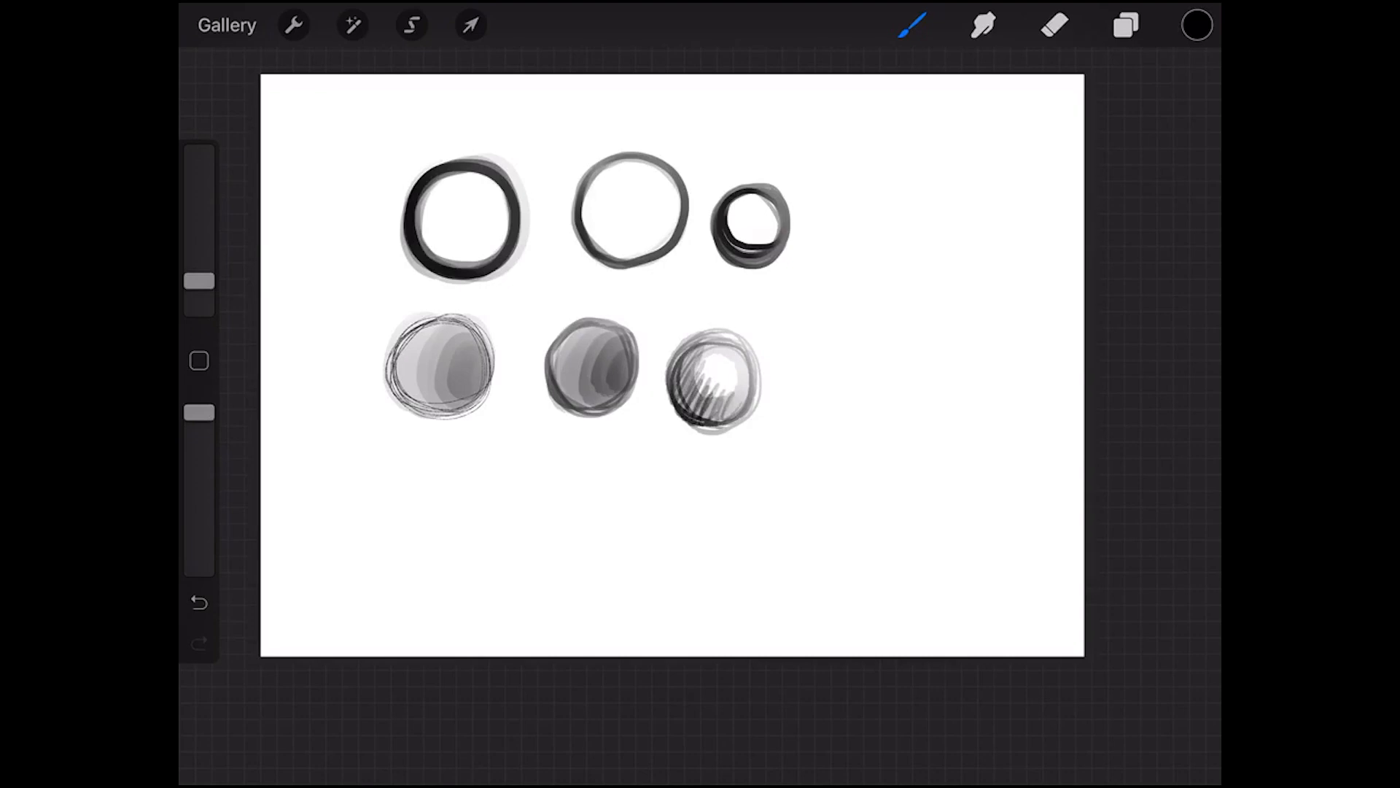
pyautogui.click(911, 25)
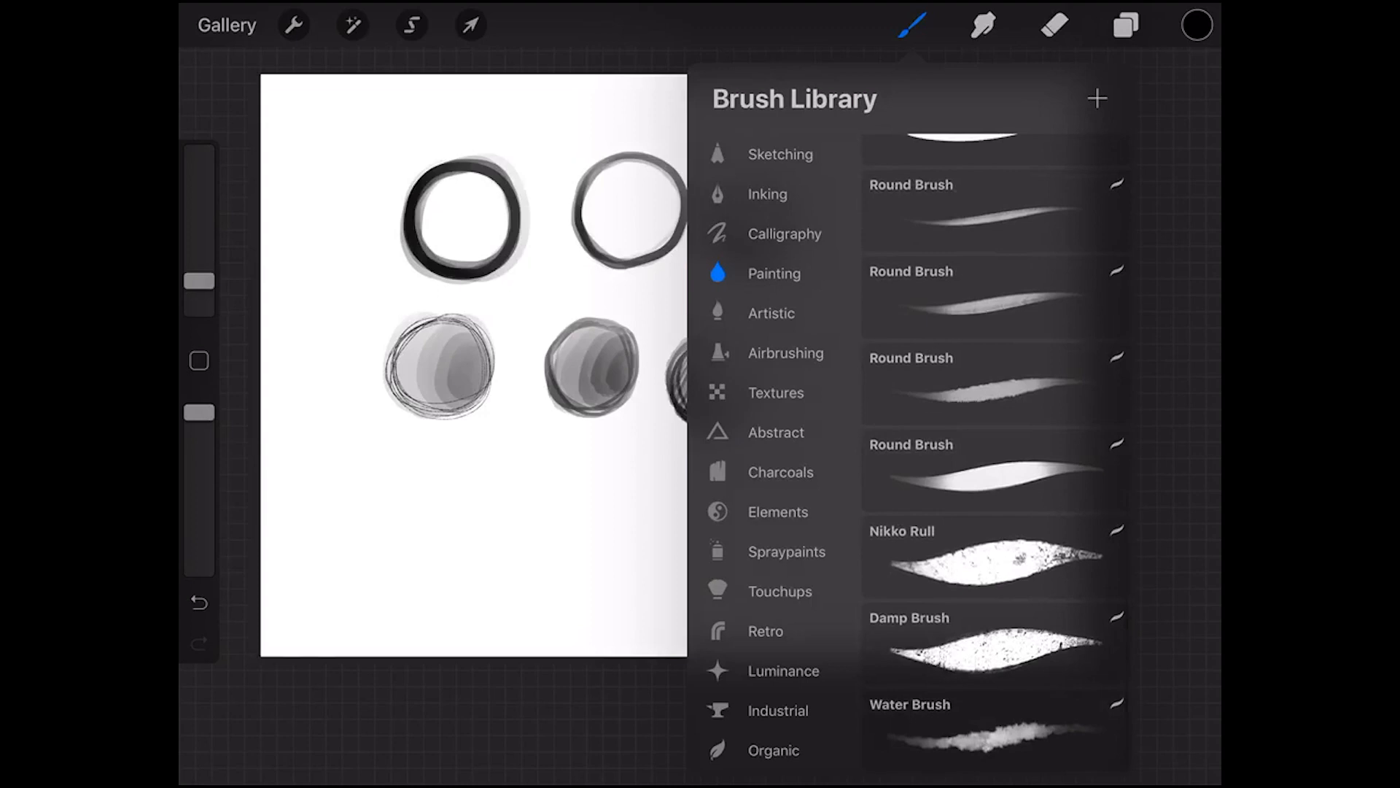
pyautogui.click(993, 465)
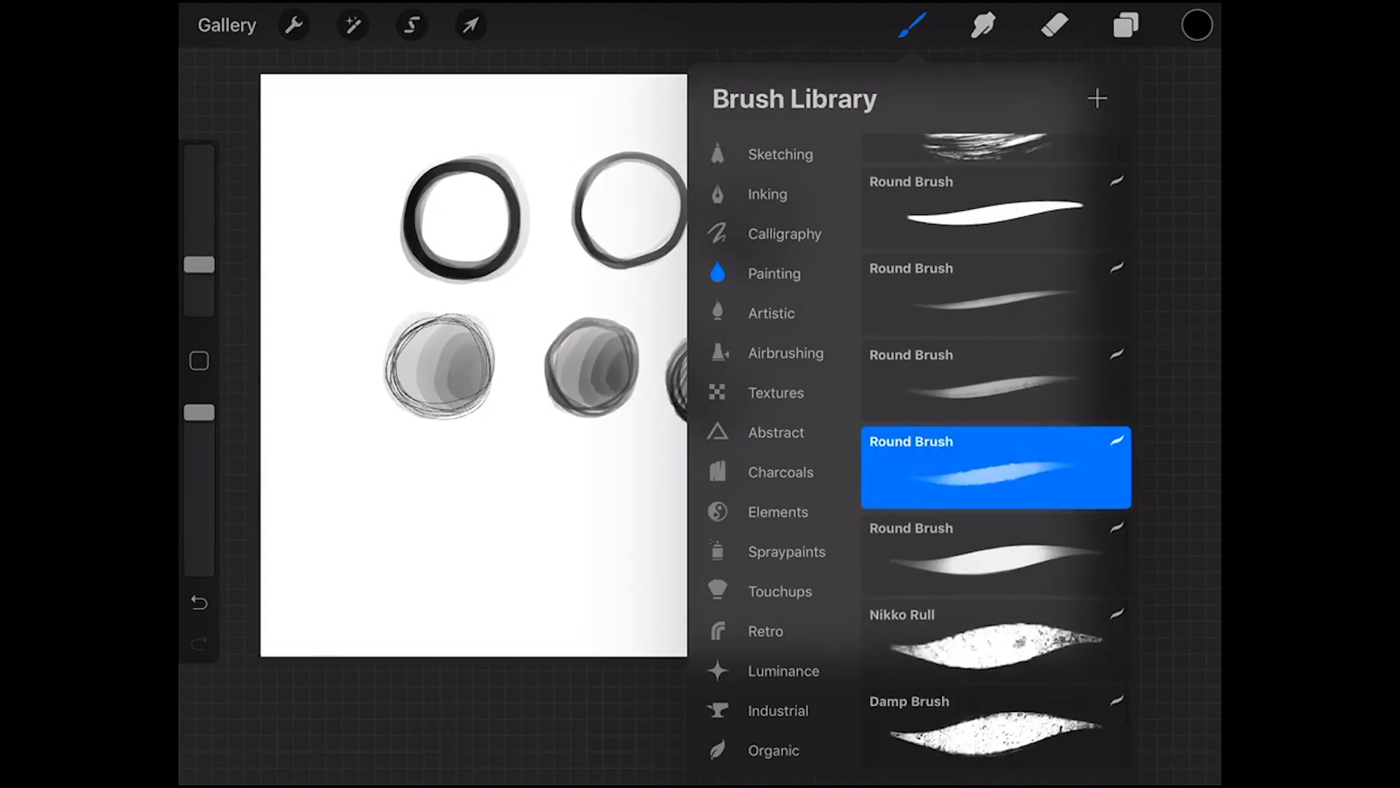
pyautogui.scroll(-3)
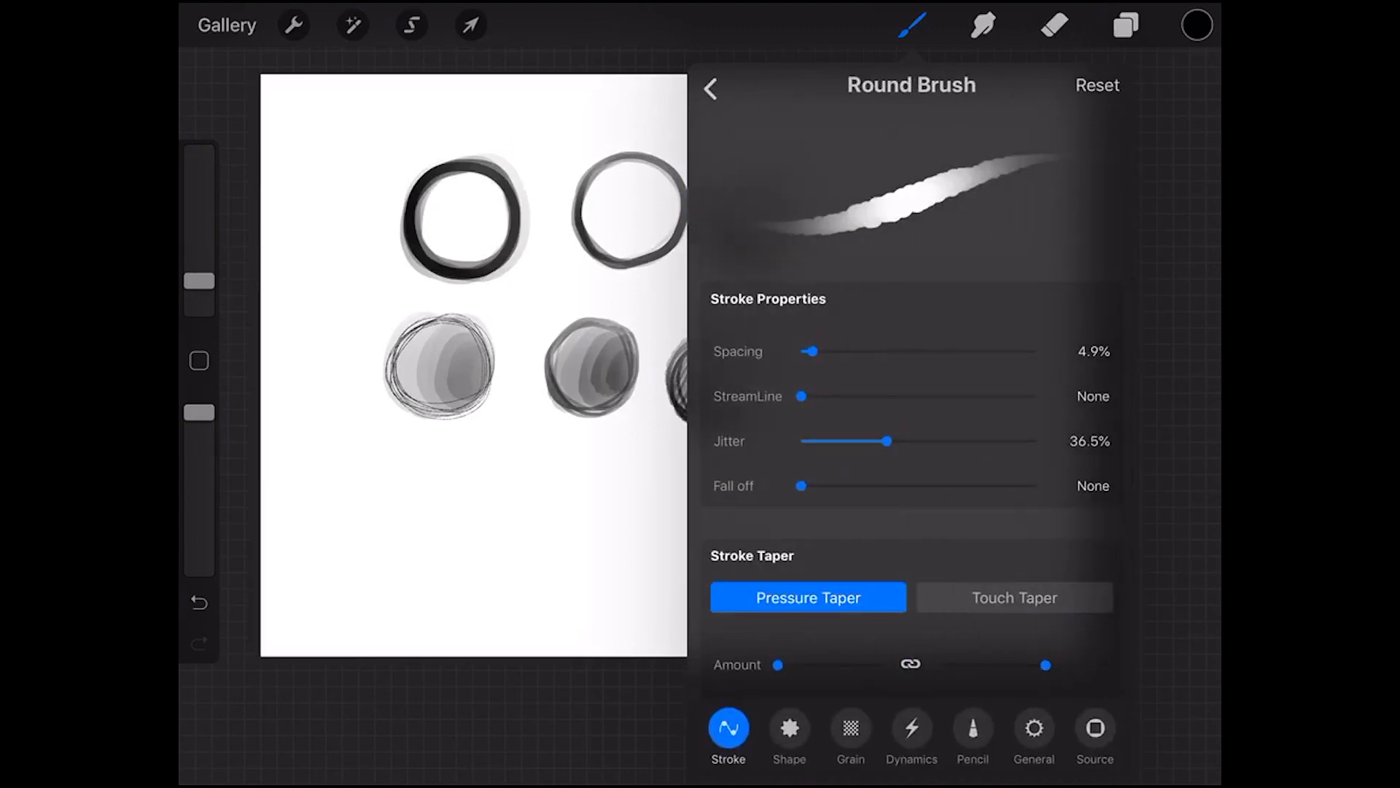
pyautogui.click(971, 731)
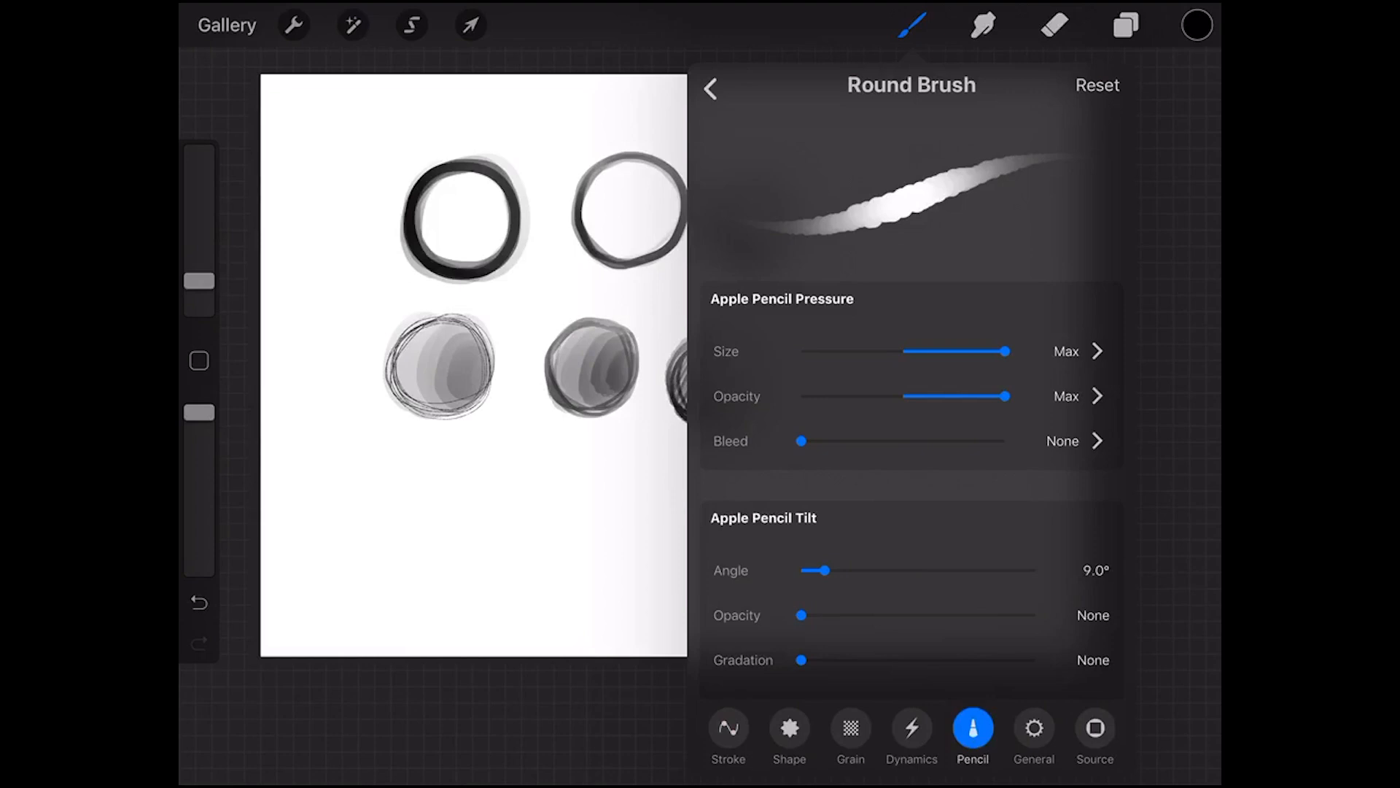
pyautogui.moveTo(1008, 352); pyautogui.dragTo(901, 351)
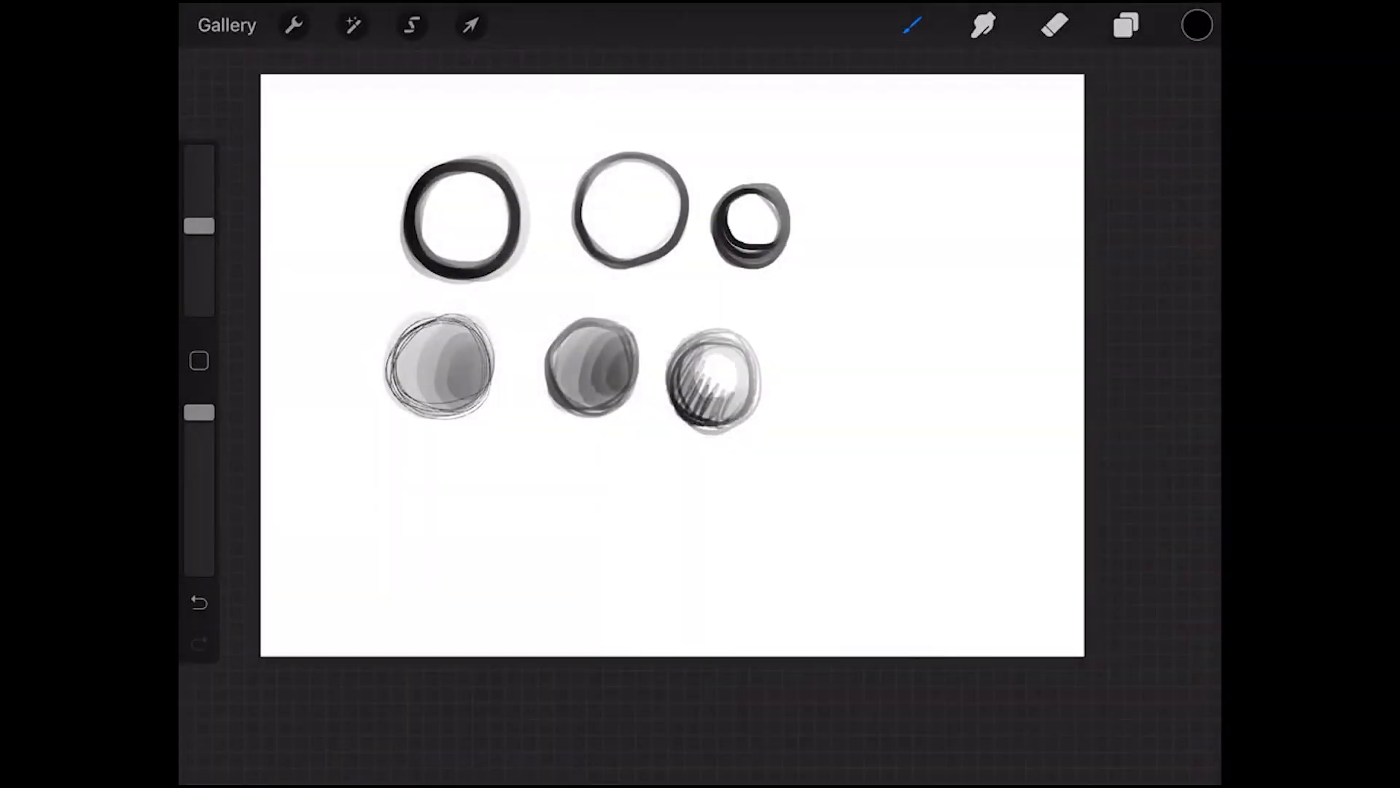
# Sketch the dragon's snout curve, mouth and neck lines, and eyes with pupils
pyautogui.click(913, 25)
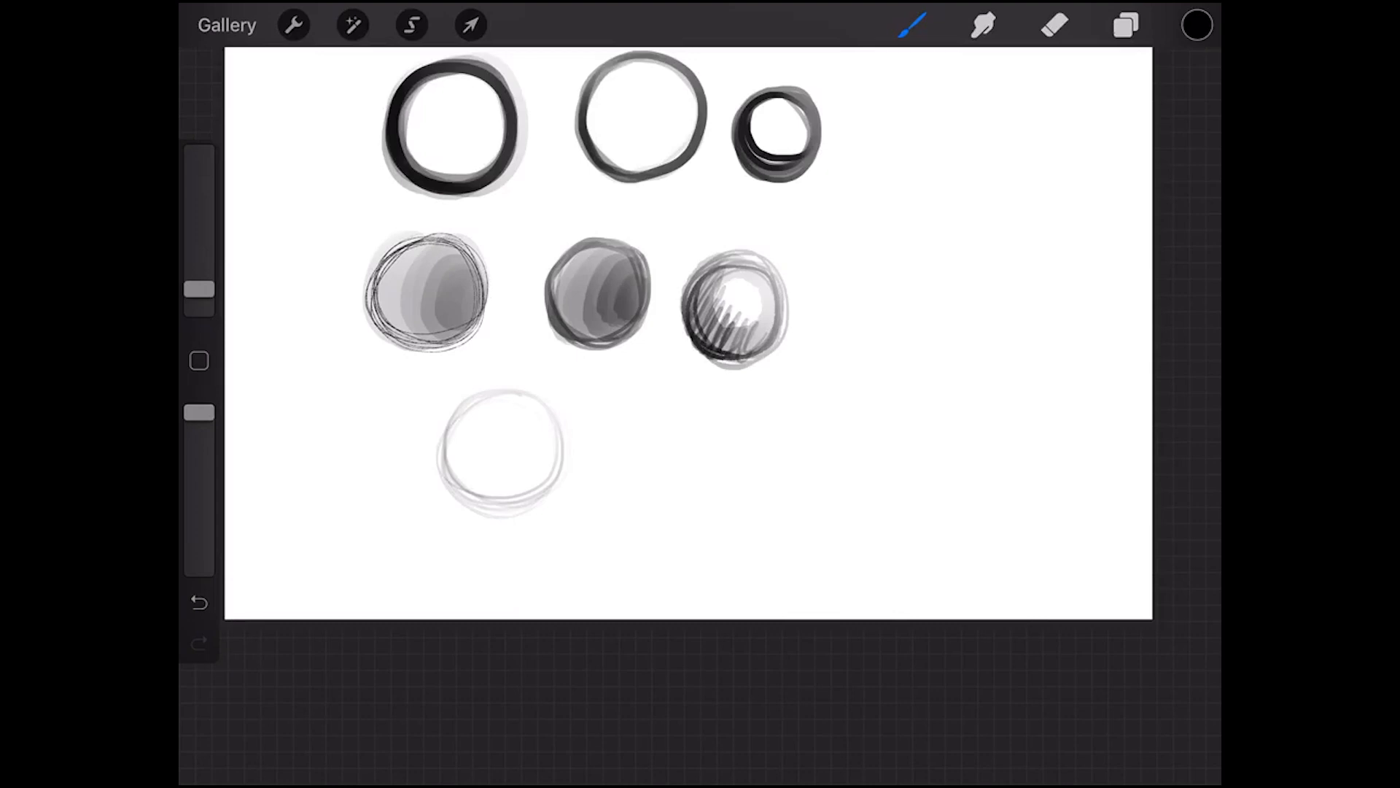
pyautogui.moveTo(420, 447); pyautogui.dragTo(407, 505)
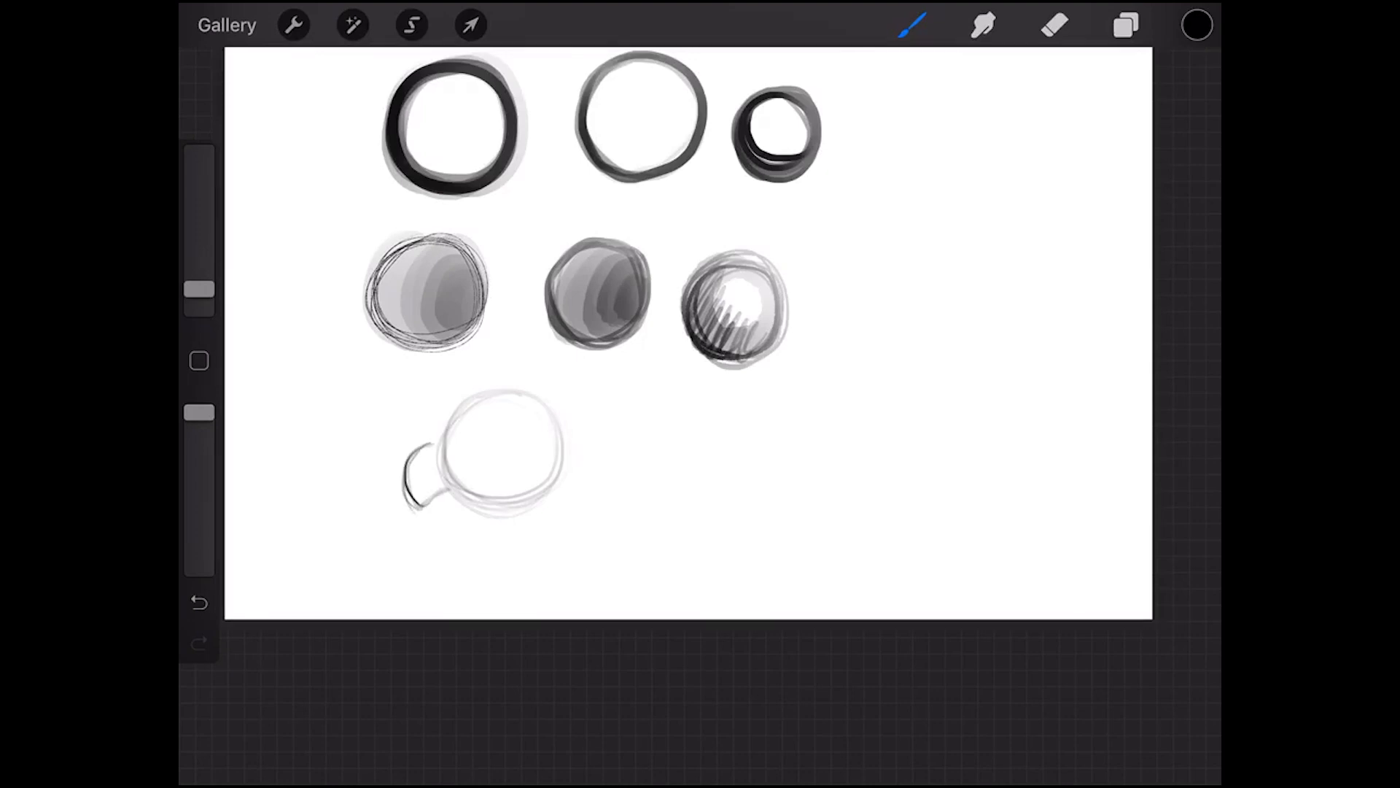
pyautogui.moveTo(438, 463); pyautogui.dragTo(513, 527)
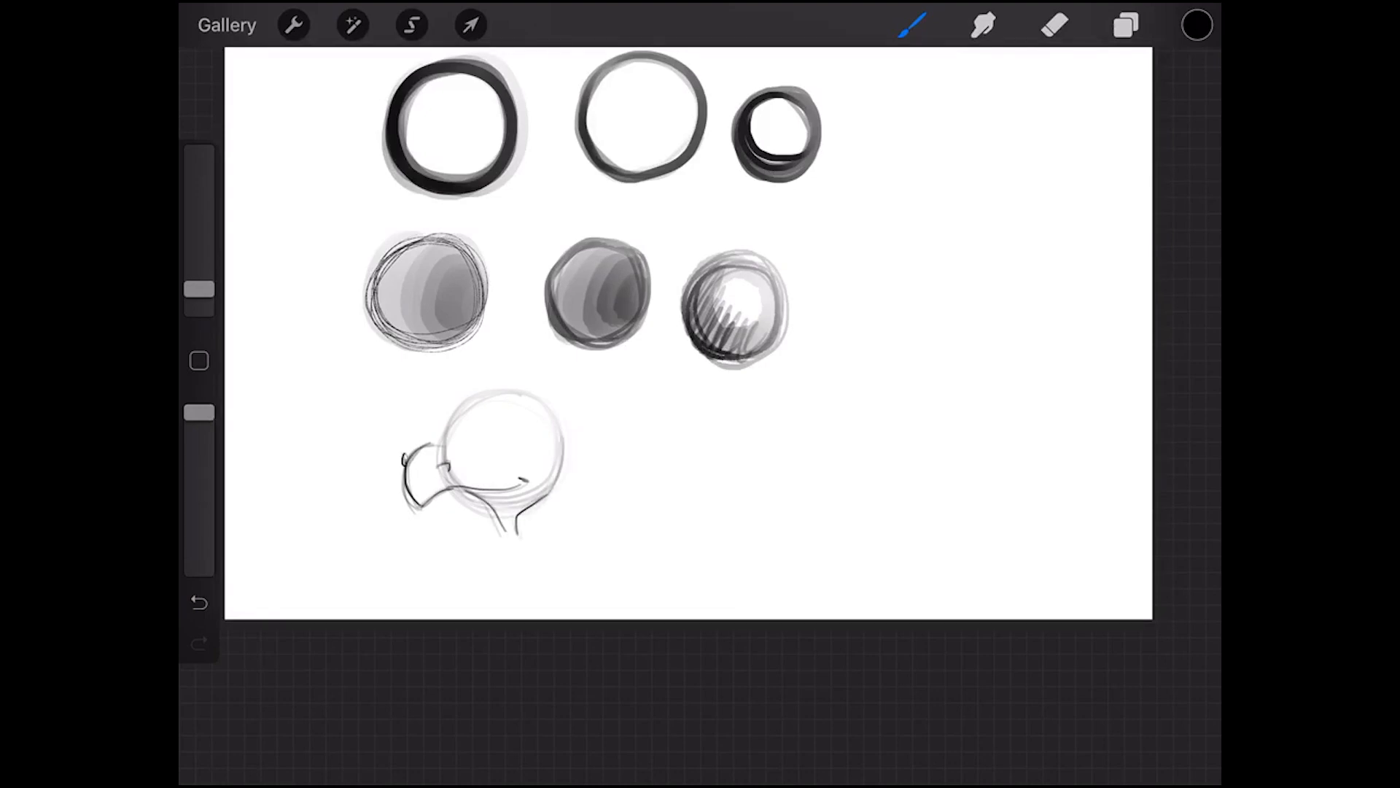
pyautogui.moveTo(451, 425); pyautogui.dragTo(500, 446)
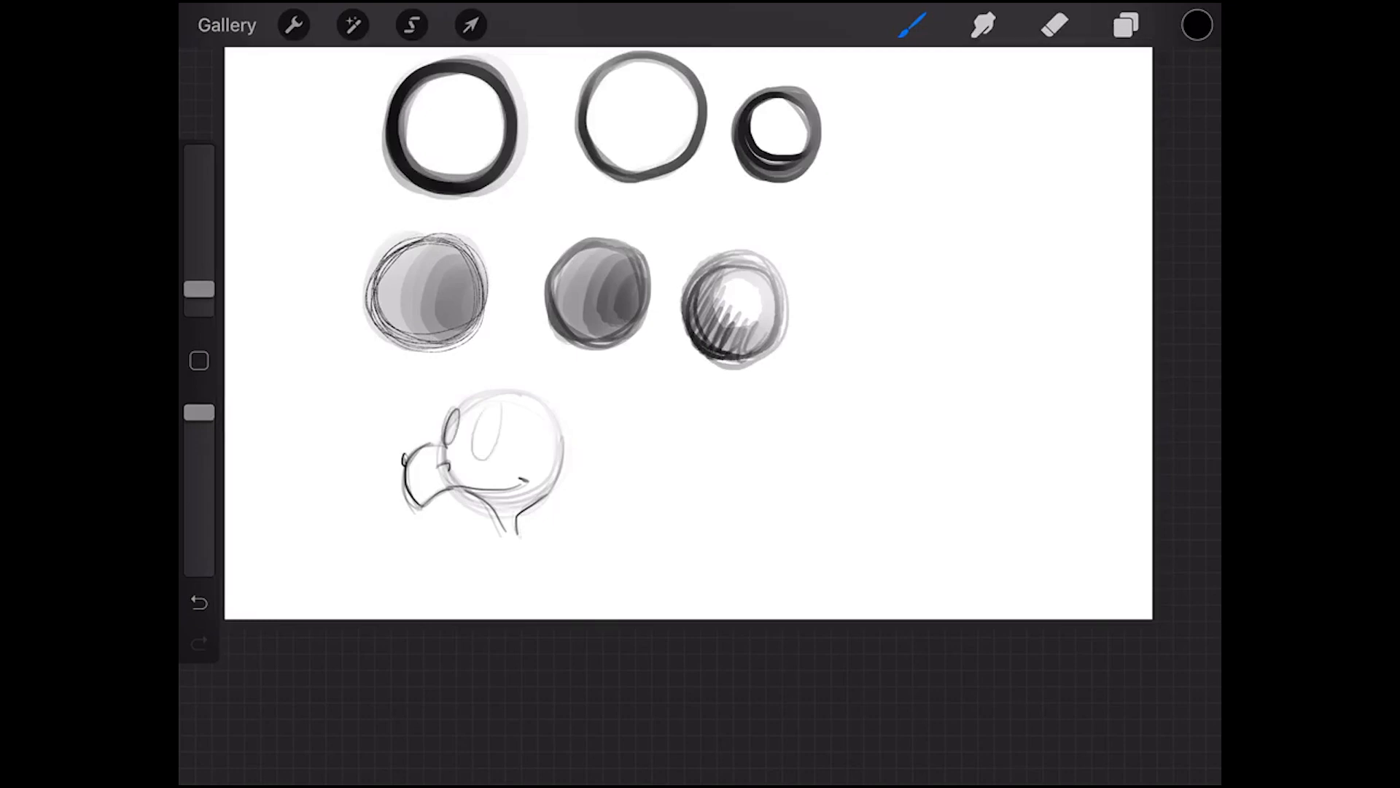
pyautogui.moveTo(455, 437); pyautogui.dragTo(496, 437)
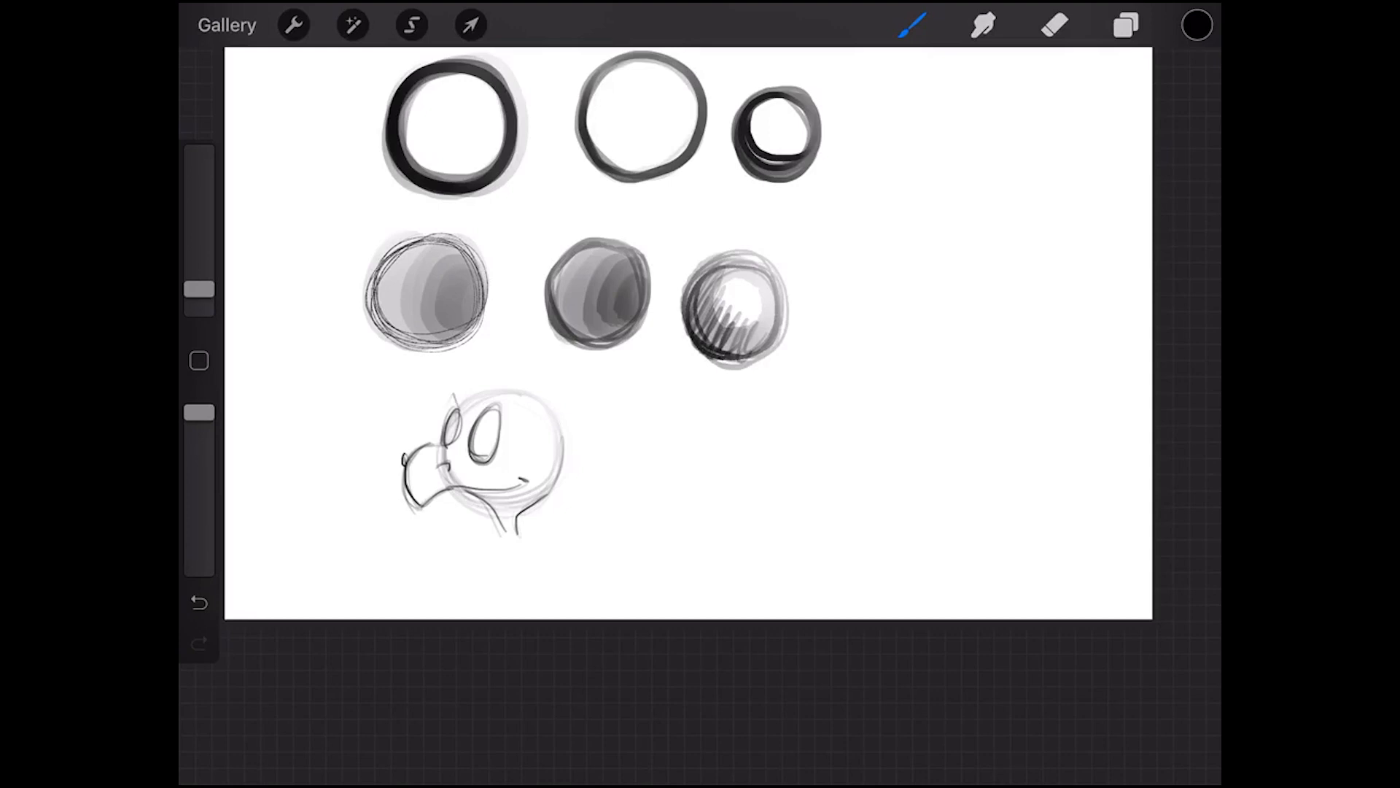
# Add horns and a spiky cheek frill, then shade and refine the dragon head
pyautogui.moveTo(446, 411); pyautogui.dragTo(527, 392)
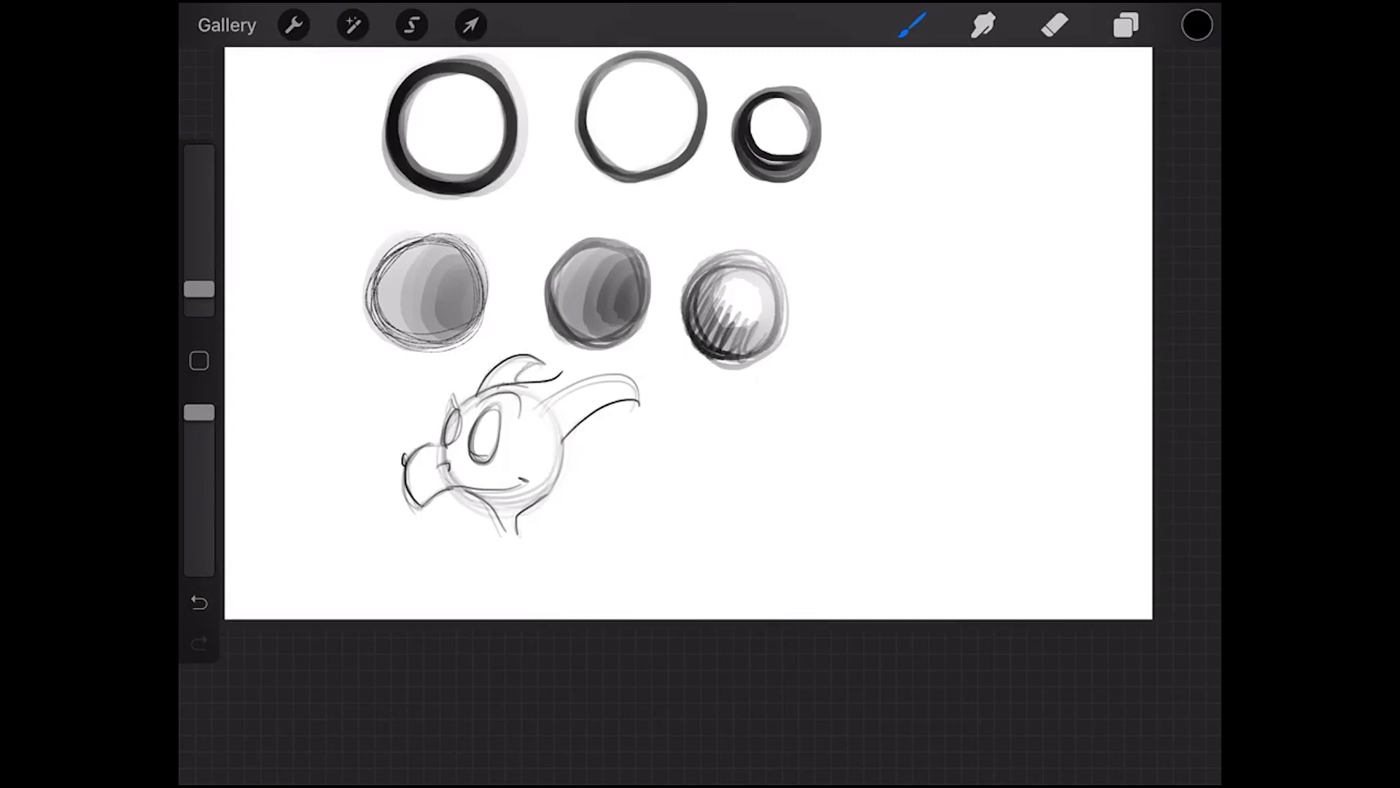
pyautogui.moveTo(589, 438); pyautogui.dragTo(572, 500)
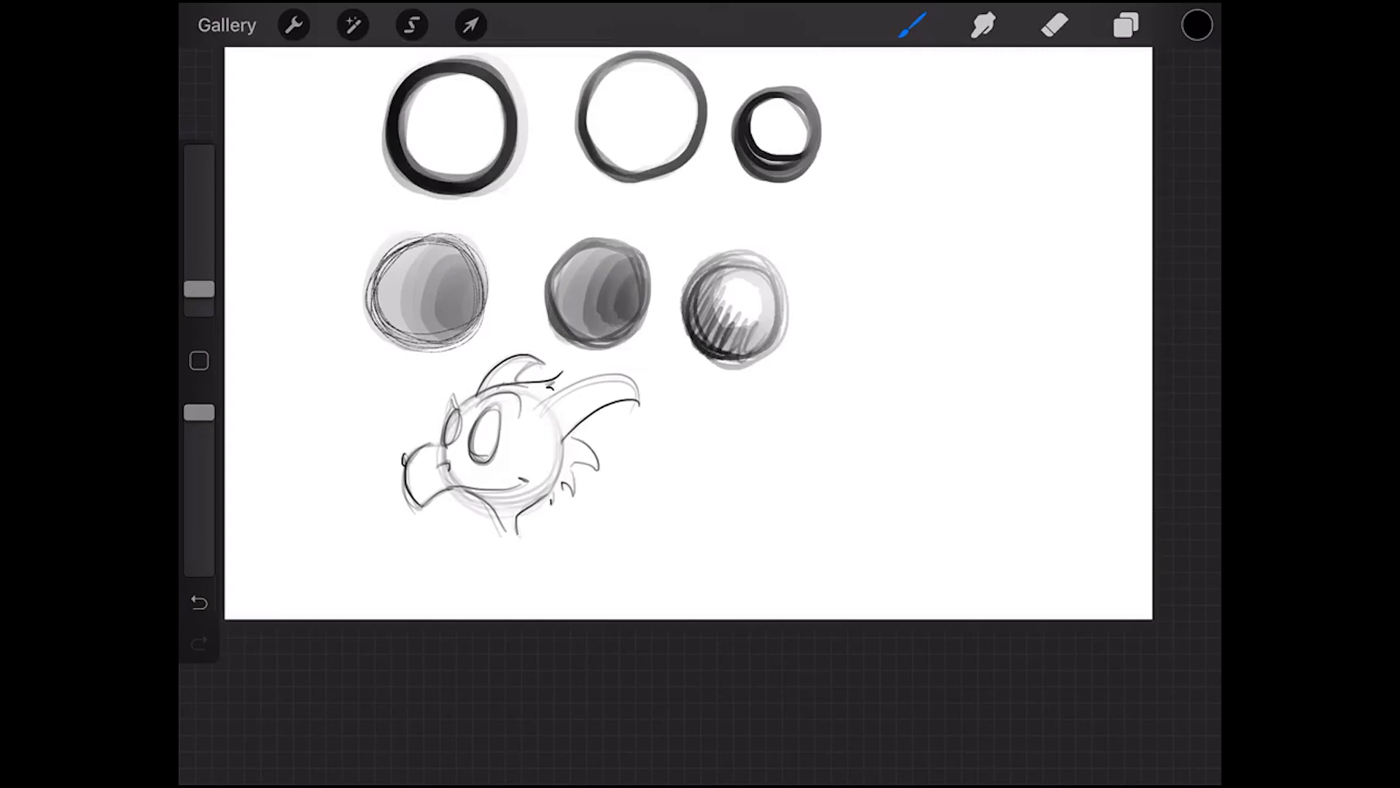
pyautogui.moveTo(535, 496); pyautogui.dragTo(500, 554)
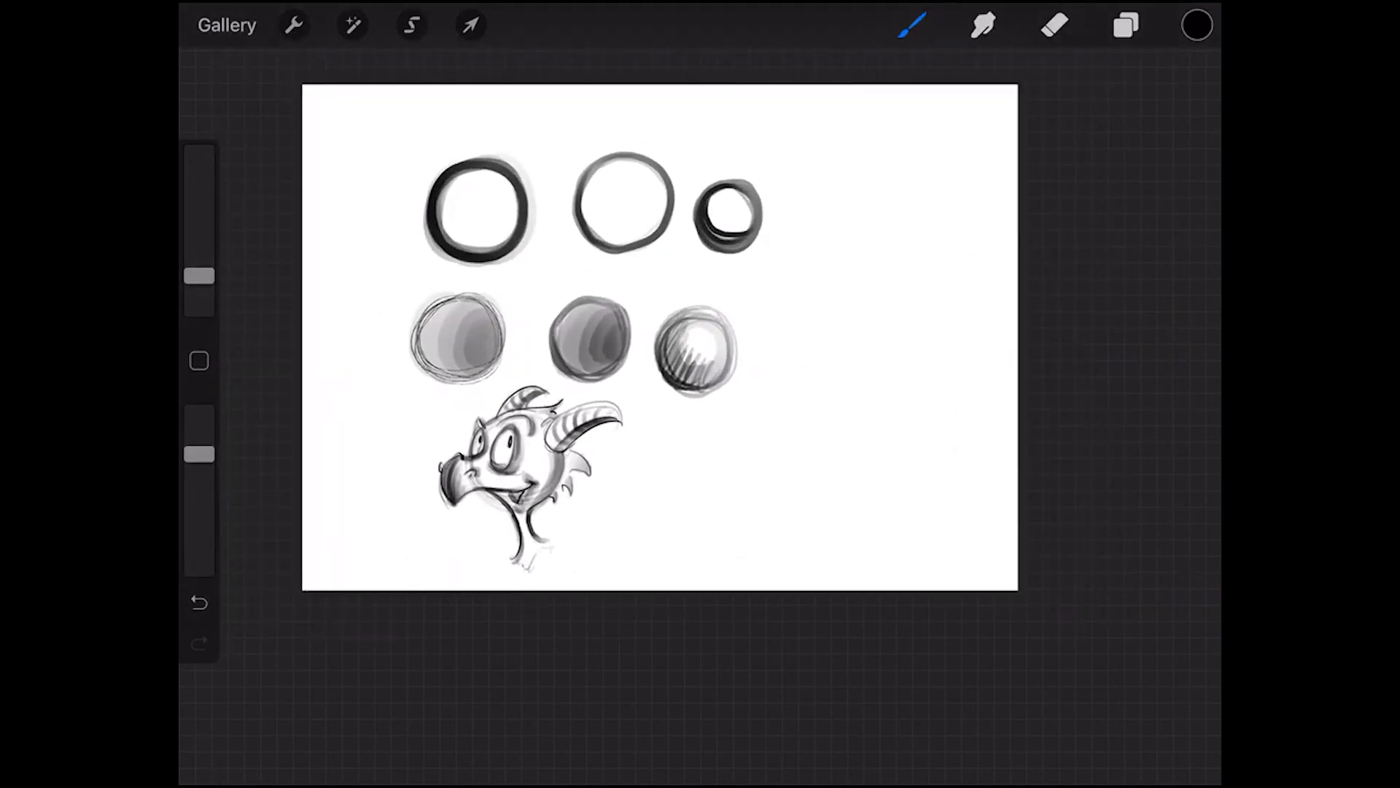
pyautogui.click(911, 25)
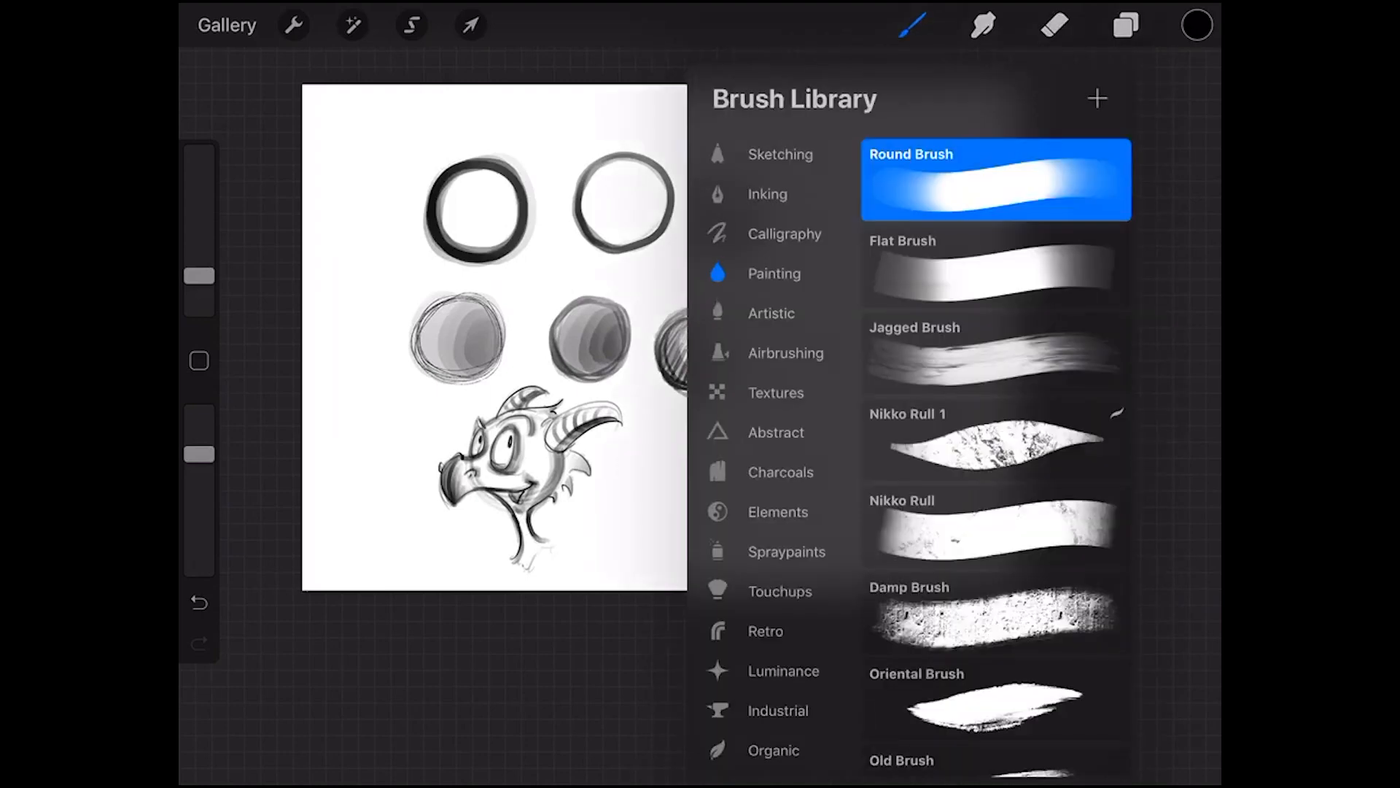